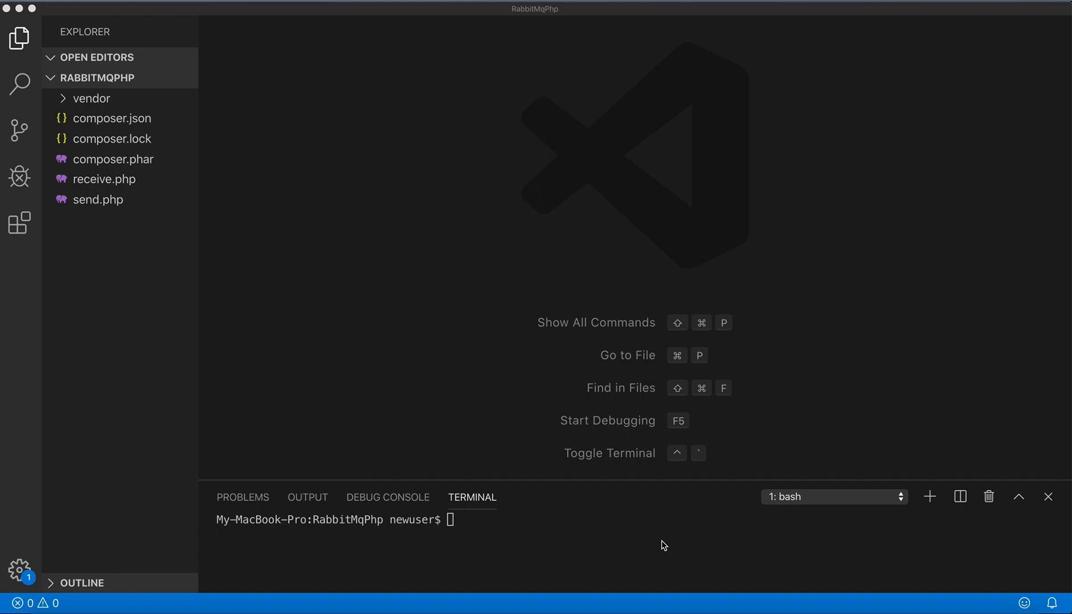
mouse_move(592, 440)
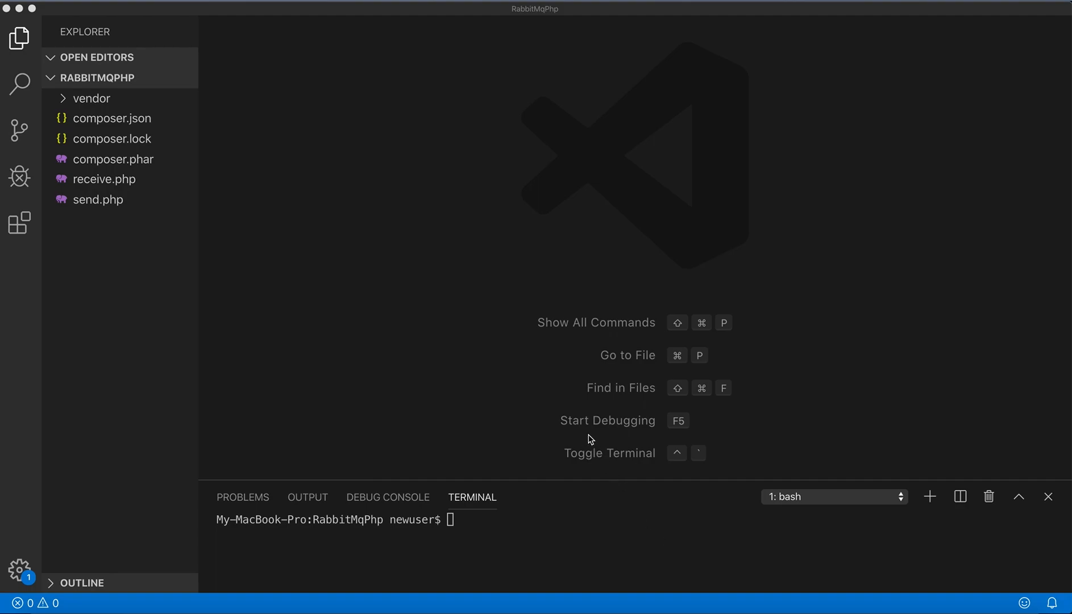
mouse_move(507, 413)
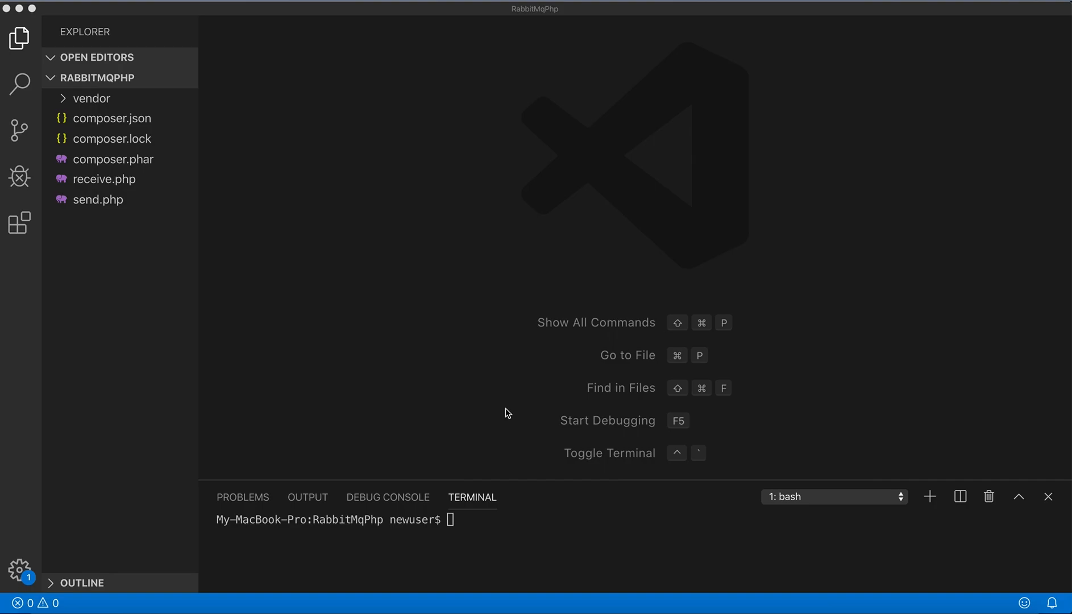
mouse_move(193, 150)
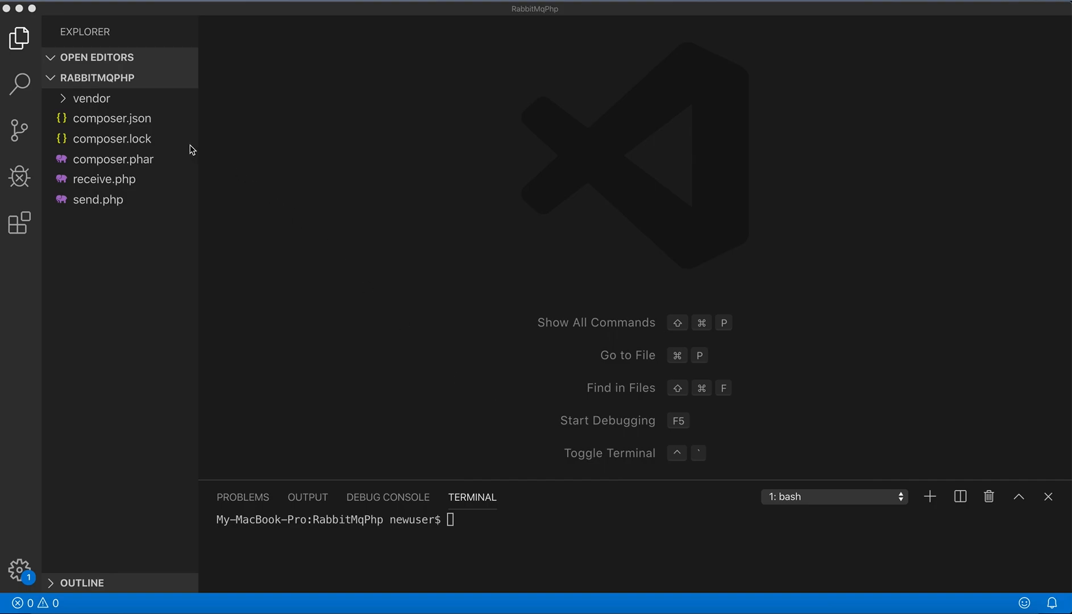
mouse_move(110, 125)
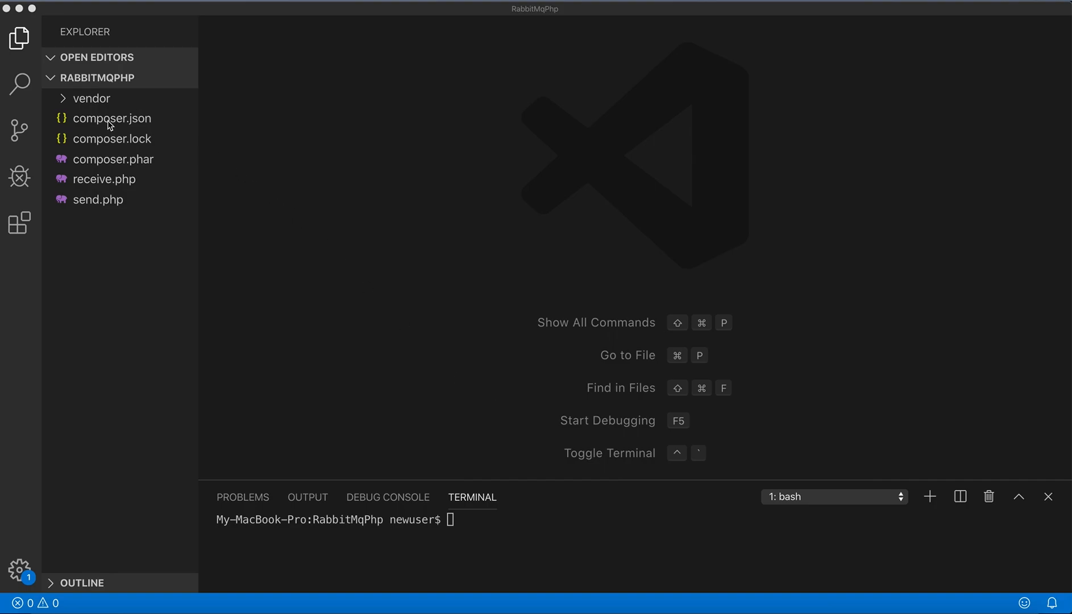
Open composer.json and point out the php-amqplib/php-amqplib requirement at version >=2.9.0.
left_click(112, 117)
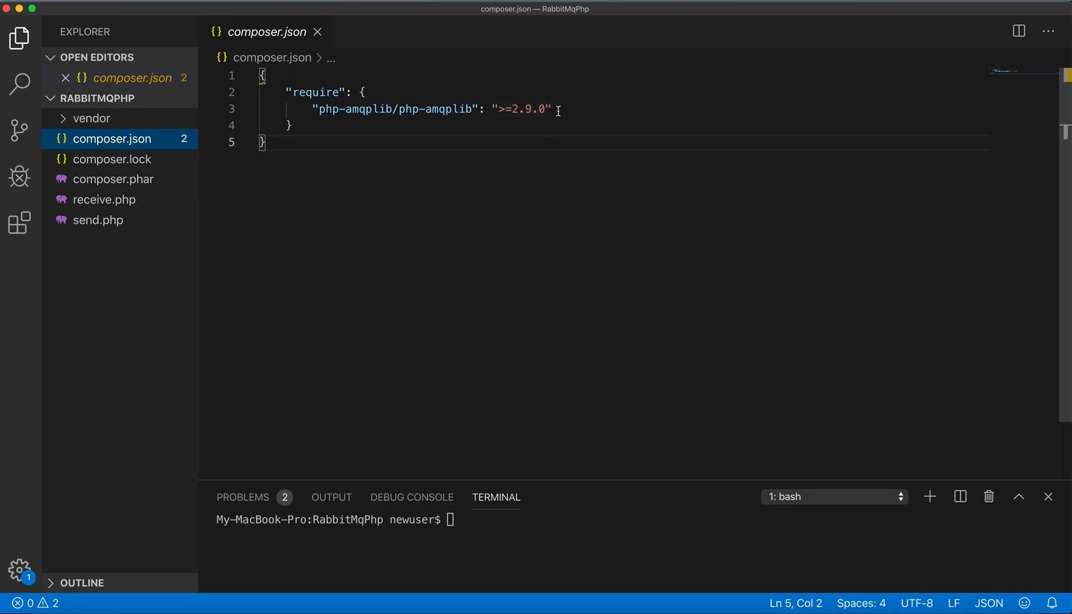
double_click(397, 109)
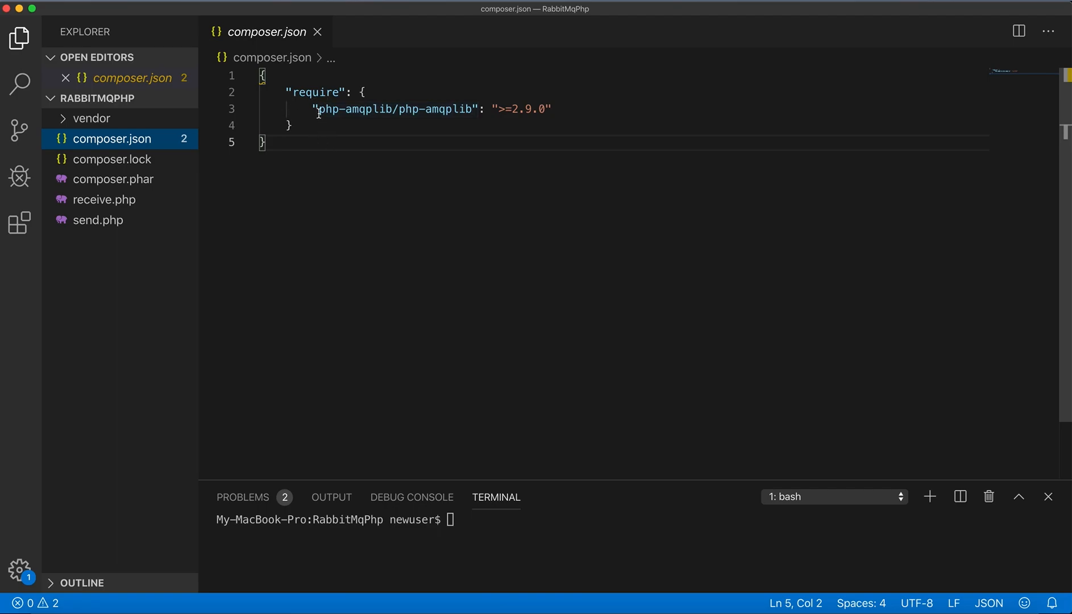
double_click(397, 109)
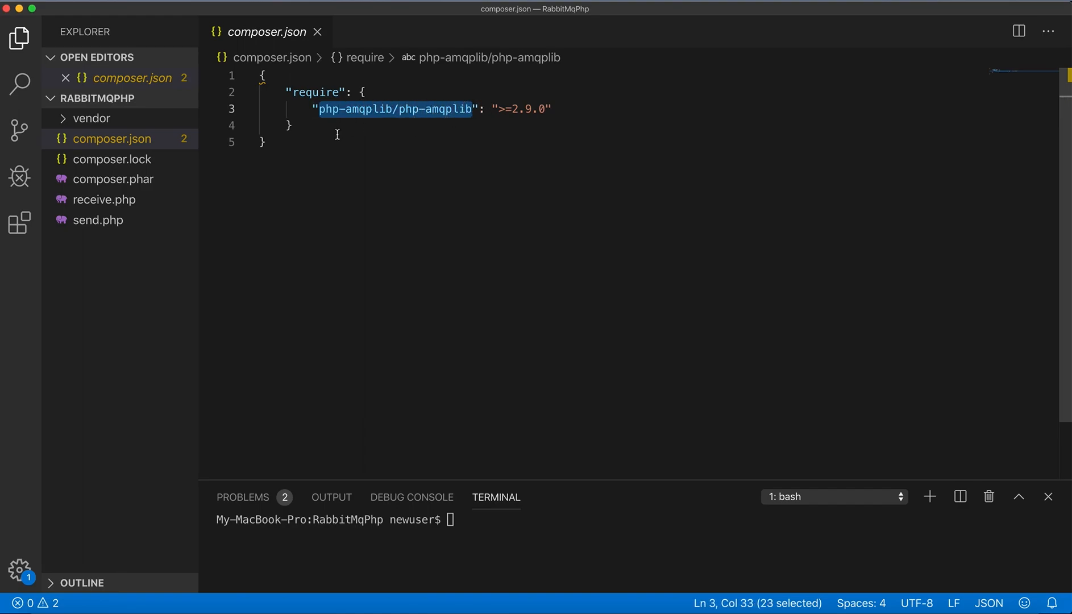
left_click(267, 141)
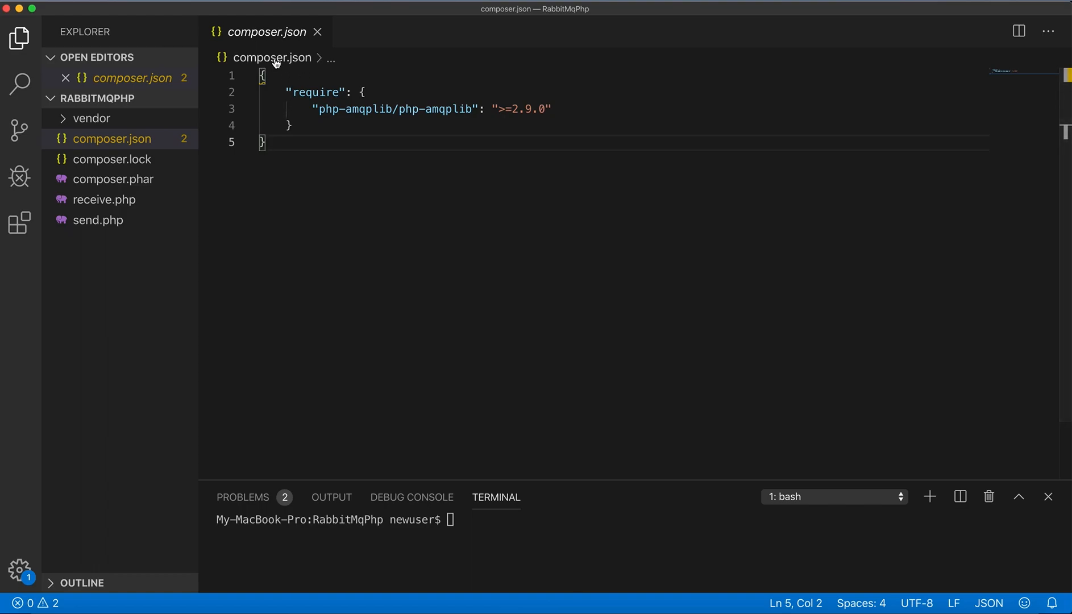
mouse_move(272, 58)
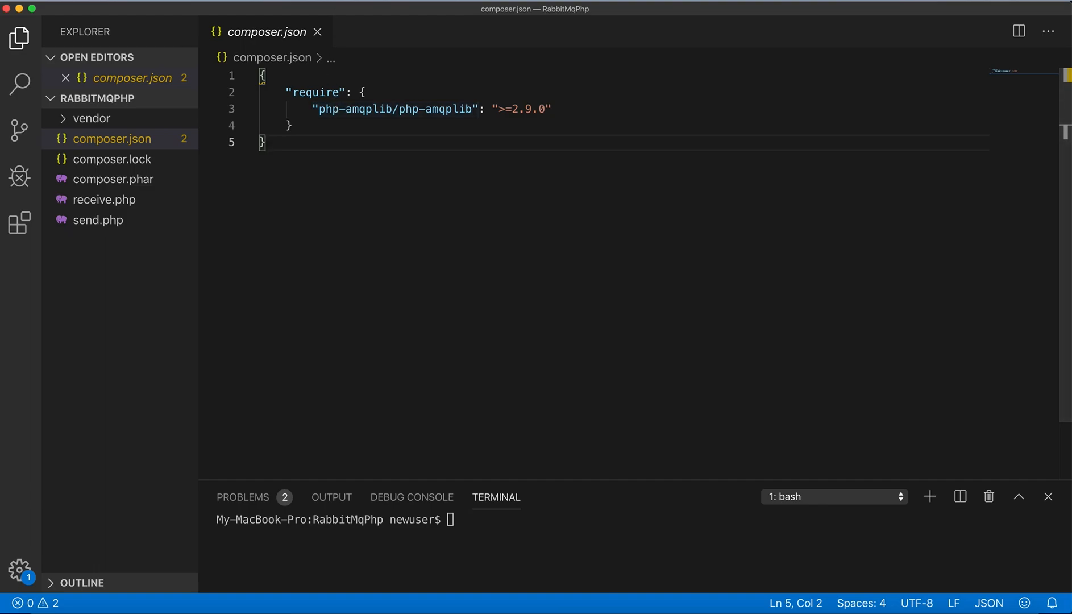
Close composer.json and bring up Safari's Composer download page with the installer script.
left_click(318, 32)
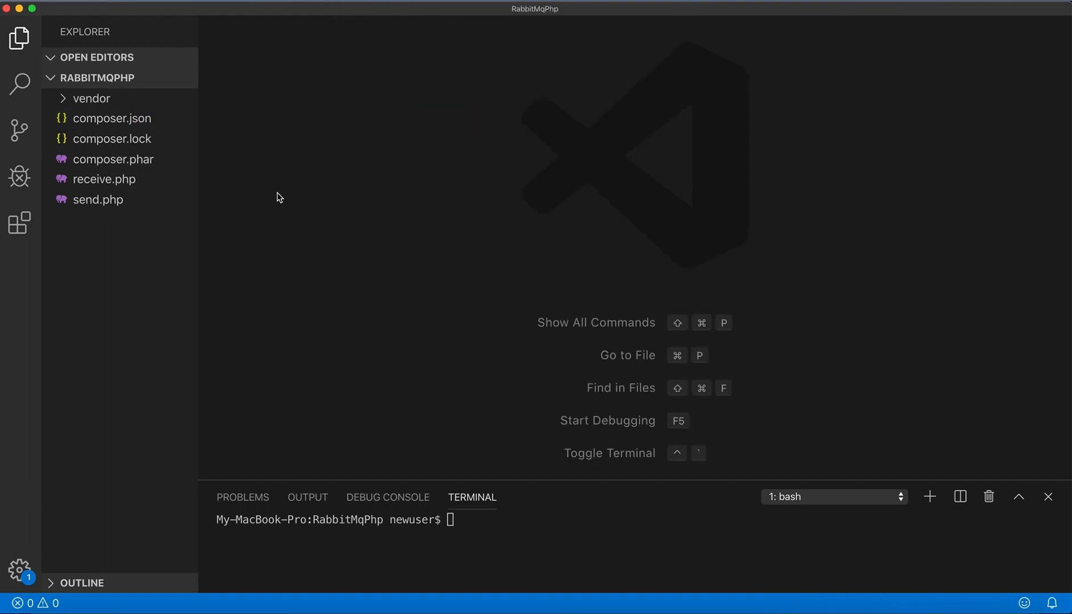
mouse_move(225, 214)
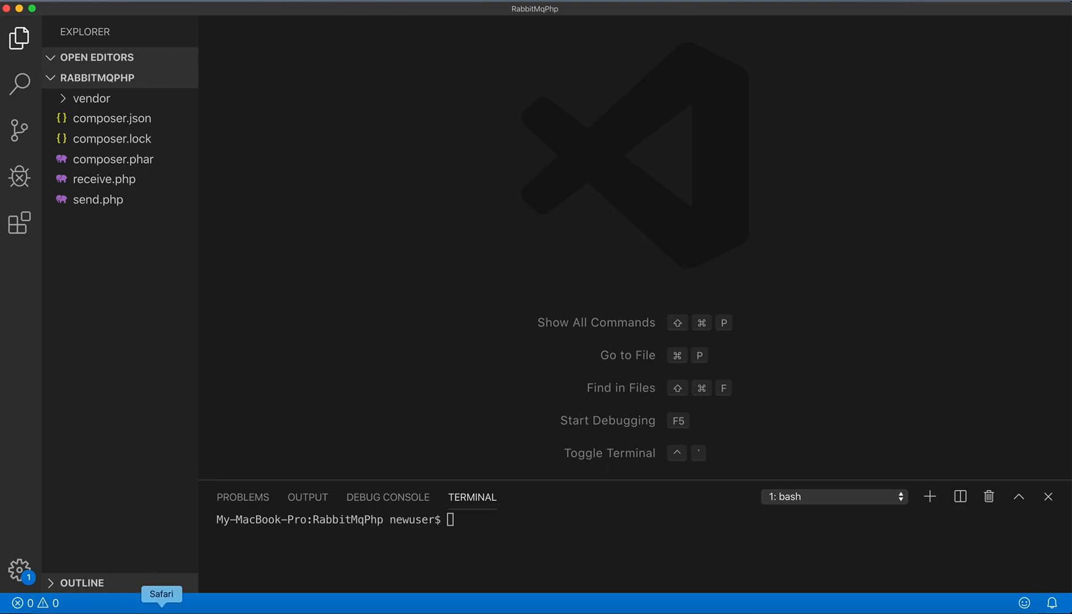
left_click(161, 594)
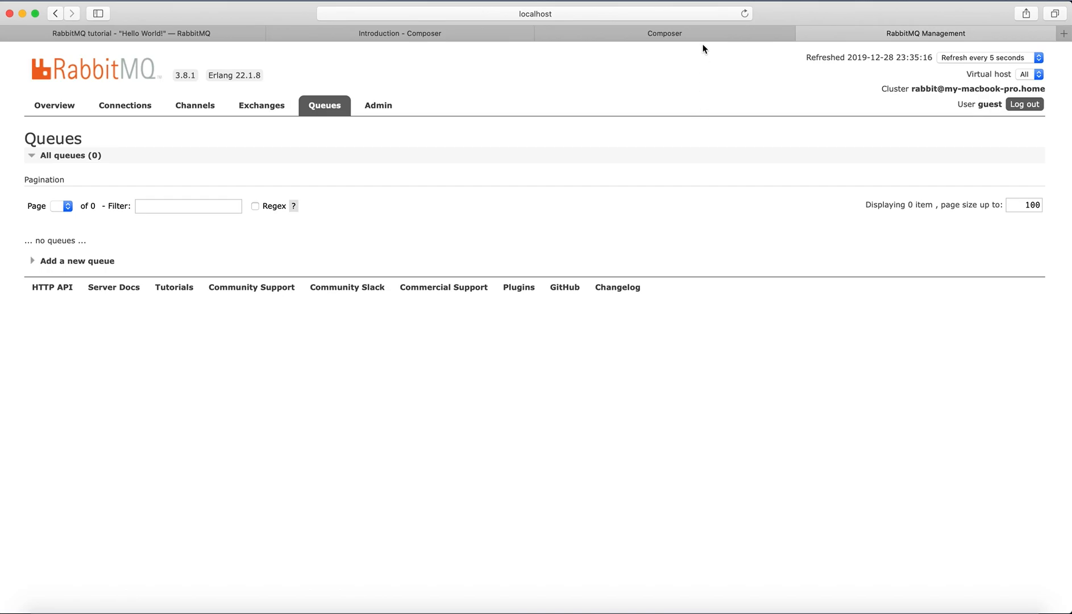
left_click(663, 33)
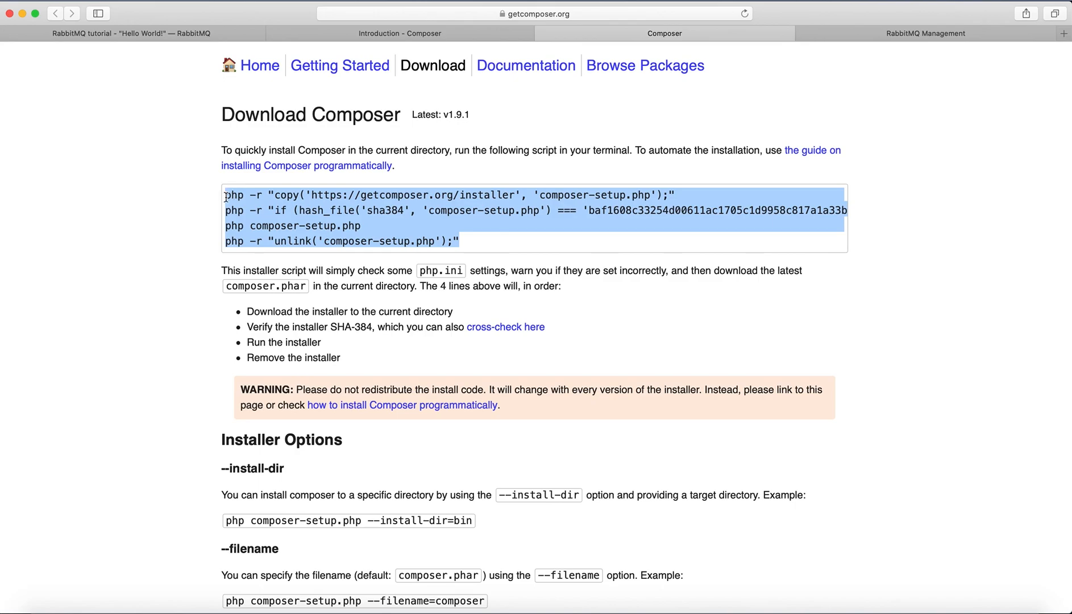
mouse_move(478, 249)
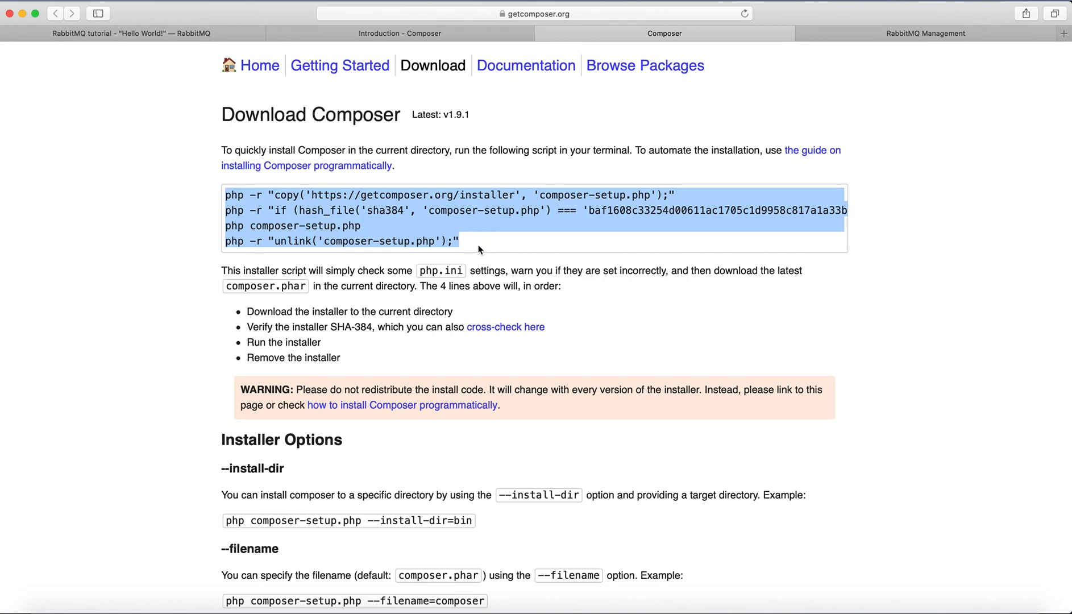
left_click(477, 244)
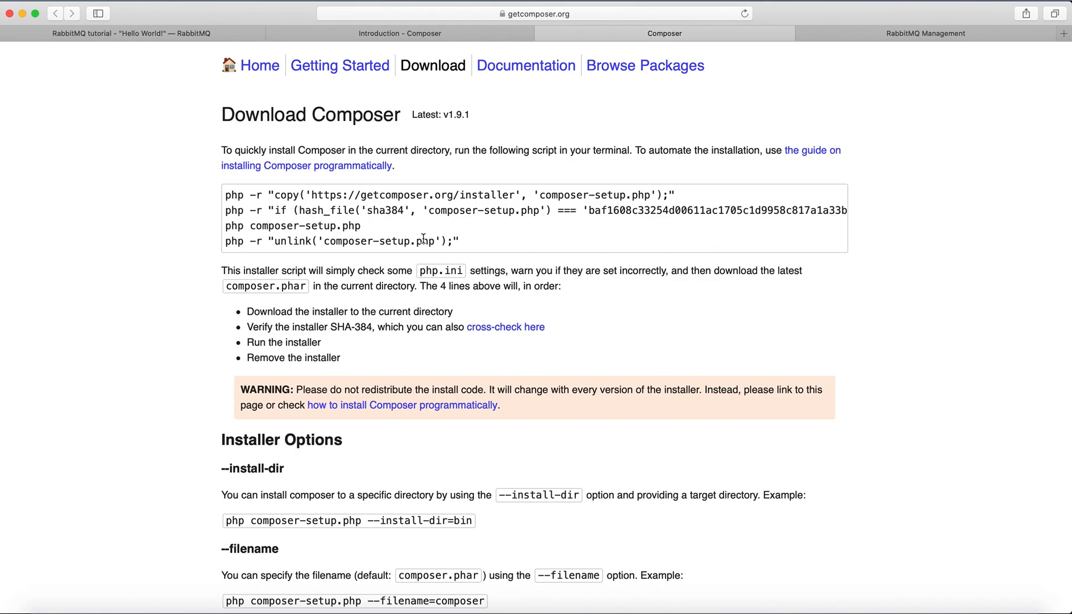
mouse_move(852, 548)
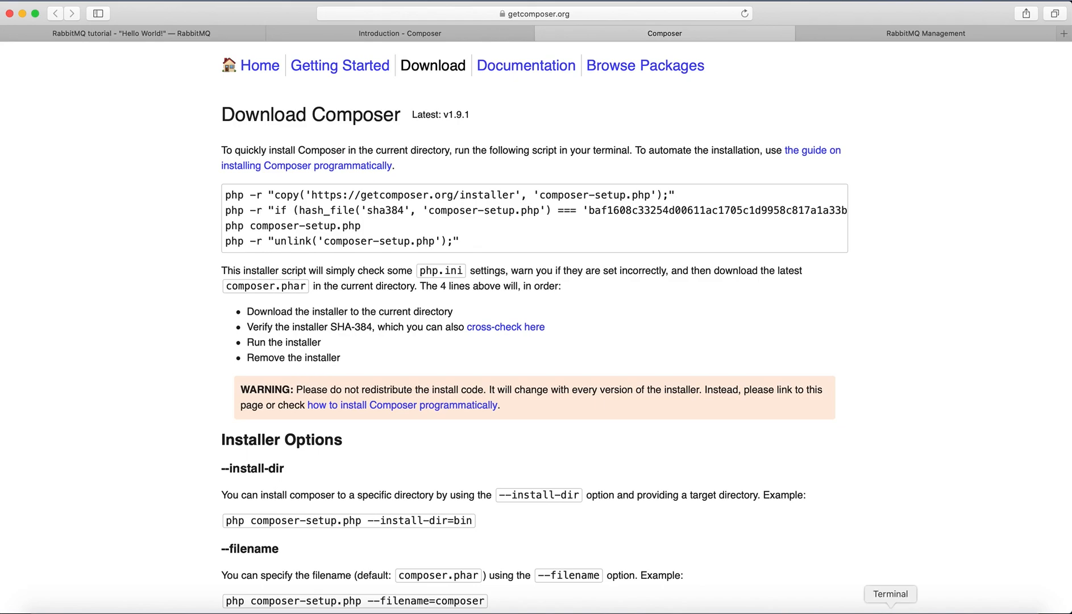
Switch to Terminal showing the earlier php composer.phar install run that installed phpseclib and php-amqplib.
left_click(890, 594)
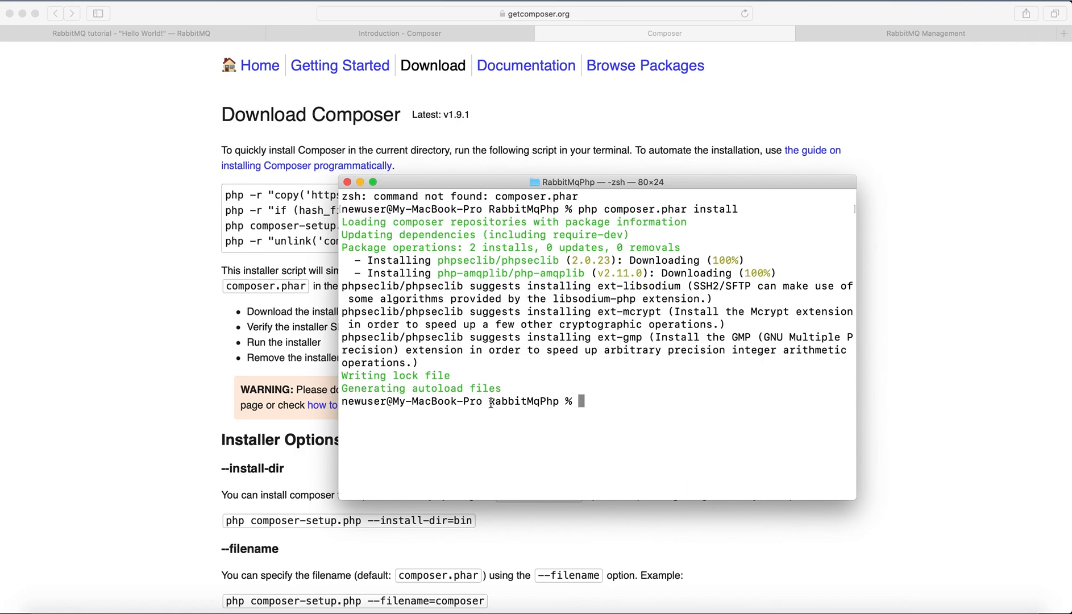
double_click(523, 402)
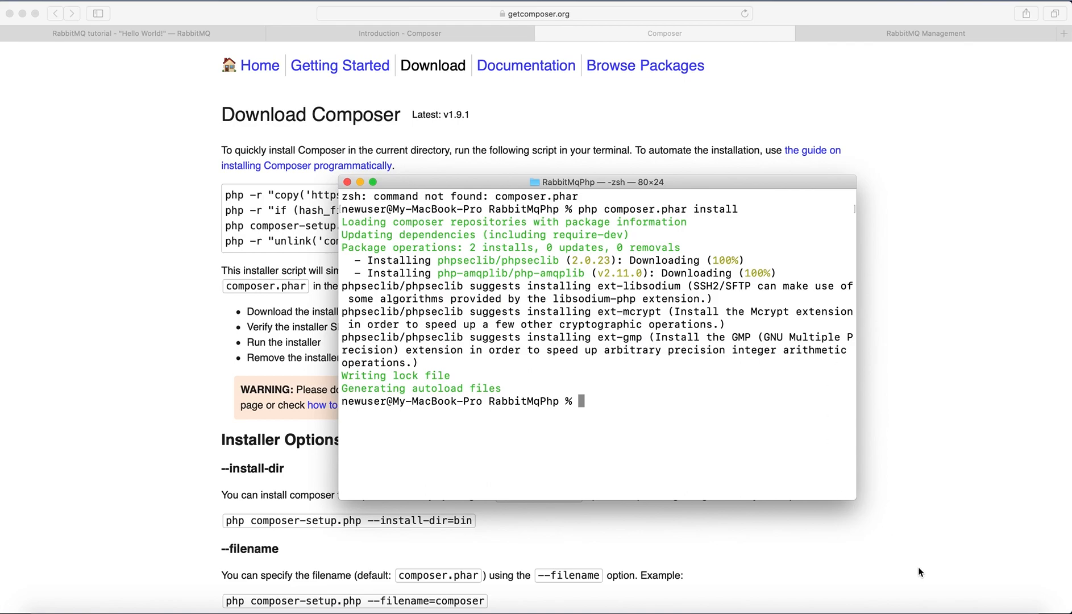
mouse_move(221, 470)
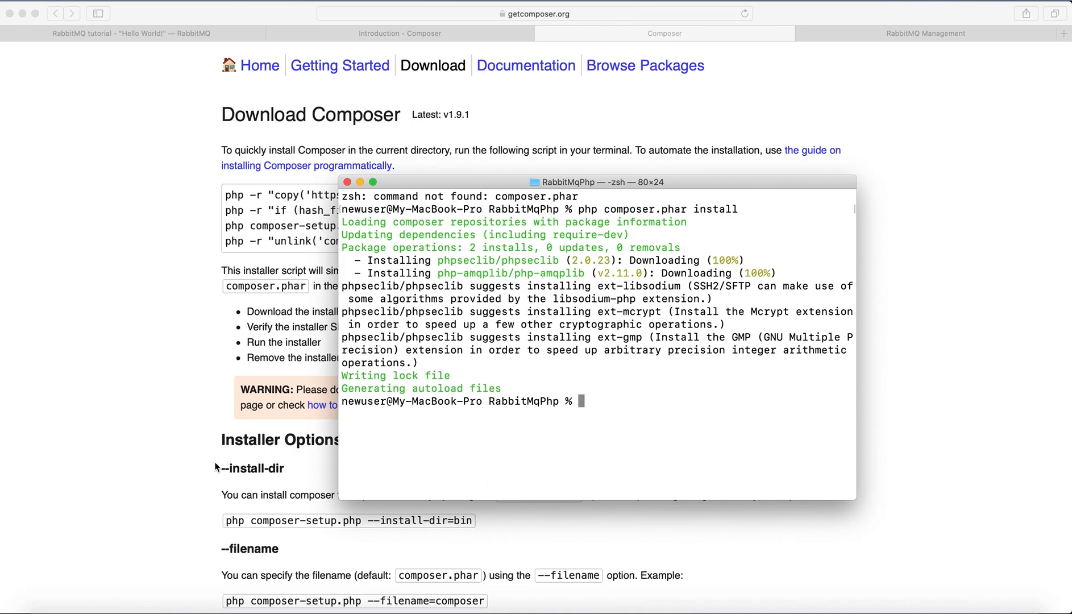
mouse_move(505, 472)
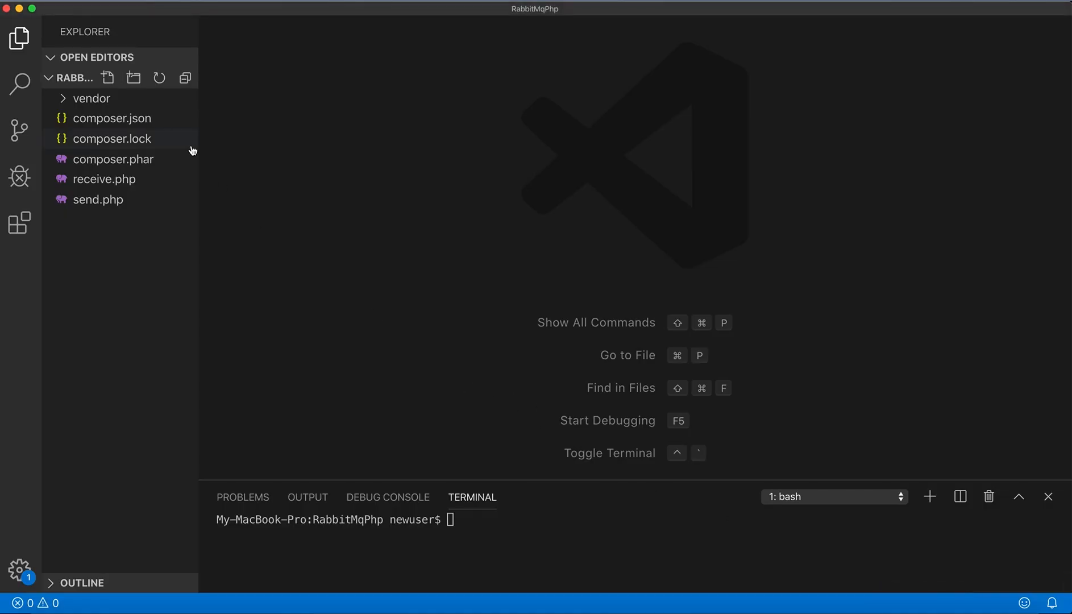
mouse_move(114, 159)
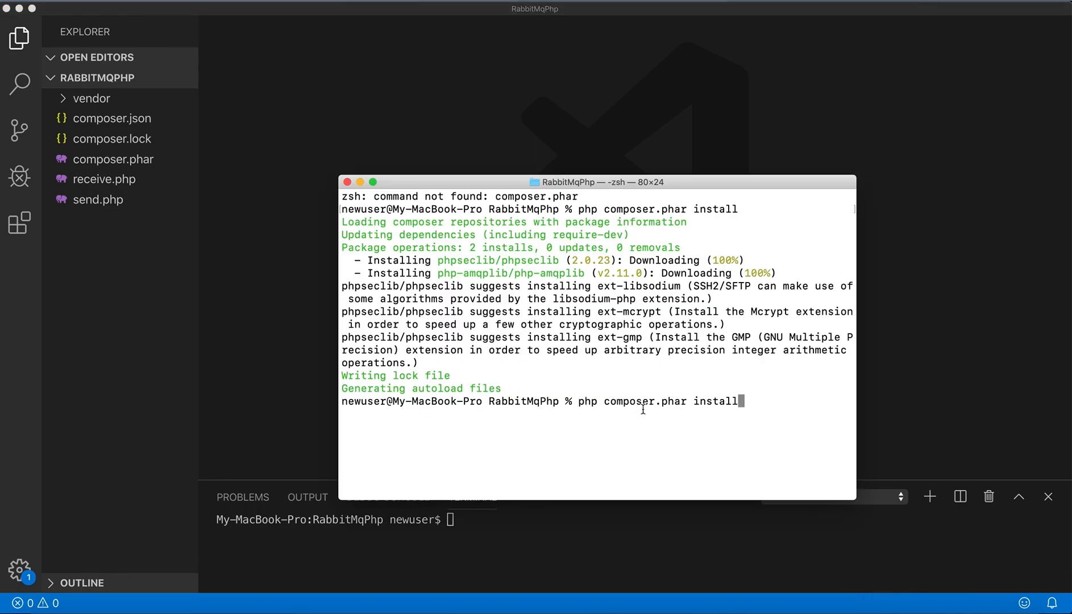
mouse_move(658, 404)
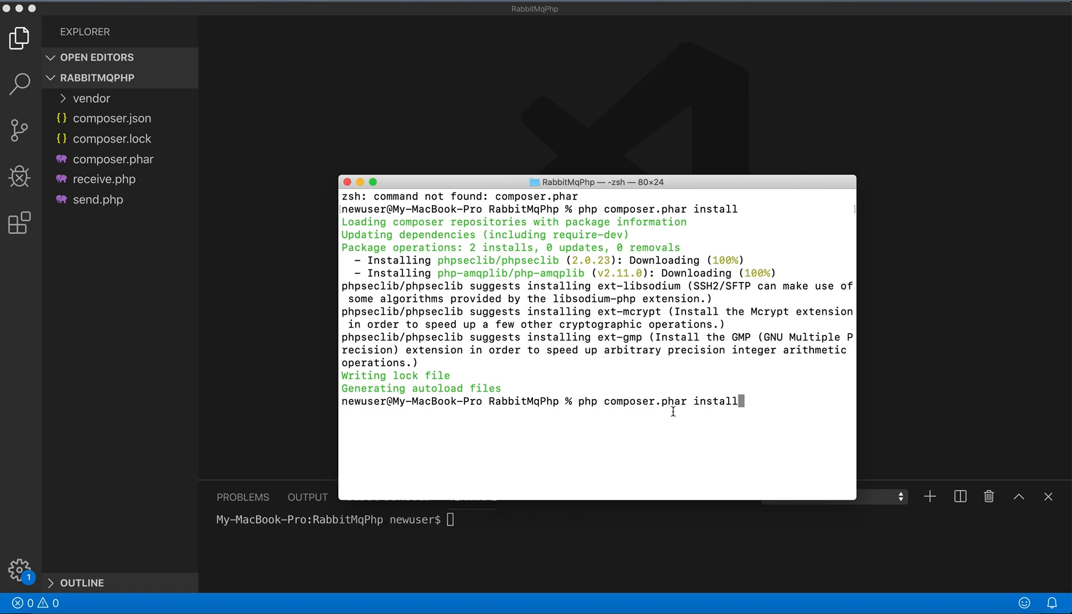
mouse_move(692, 410)
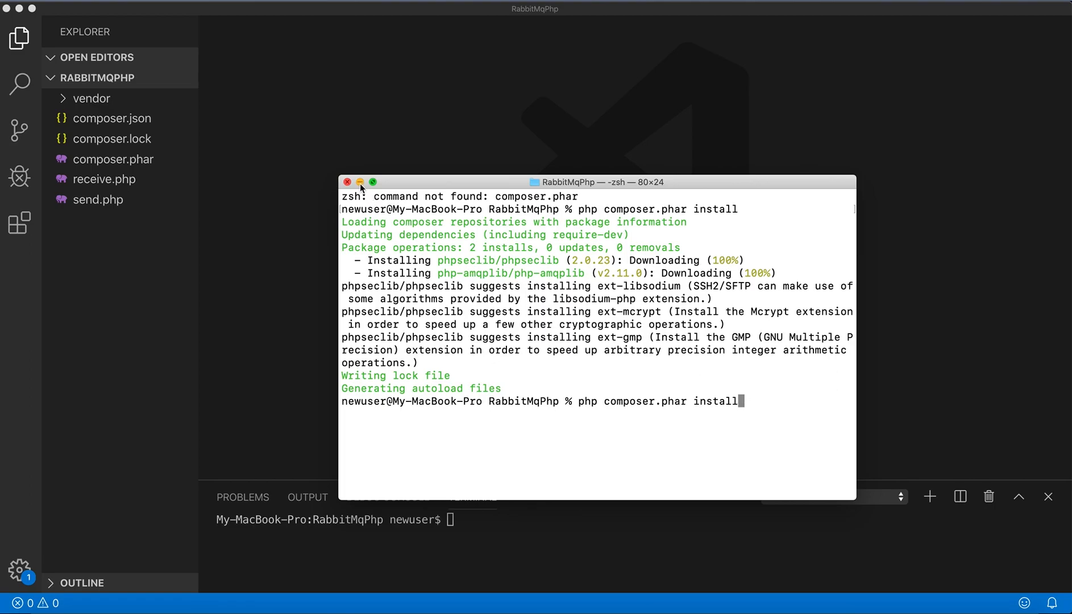
Dismiss Terminal and briefly expand the vendor folder showing composer, php-amqplib, phpseclib and autoload.php.
left_click(348, 182)
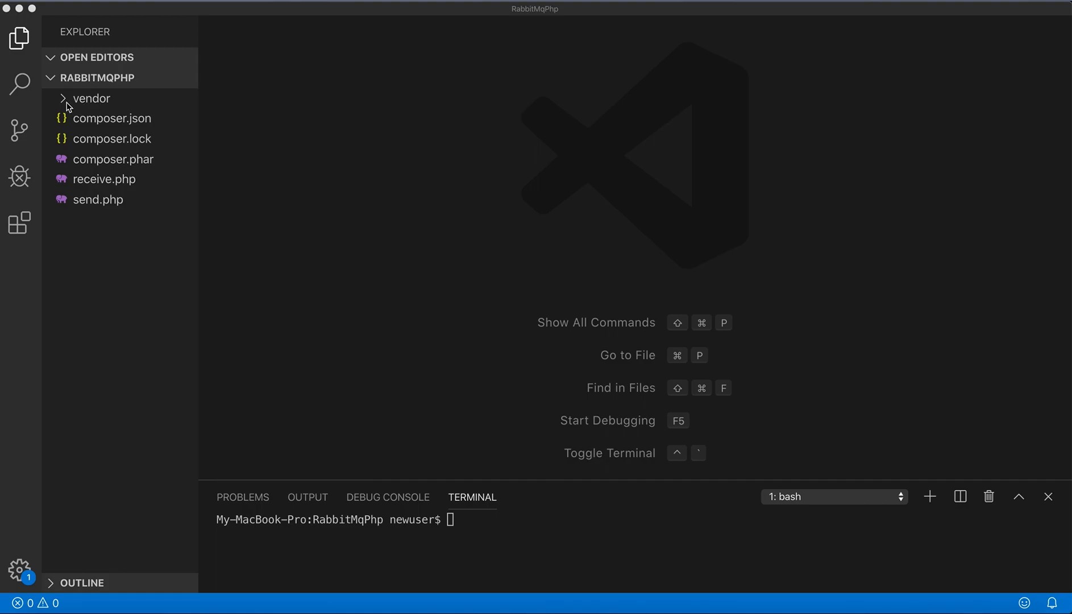
mouse_move(68, 106)
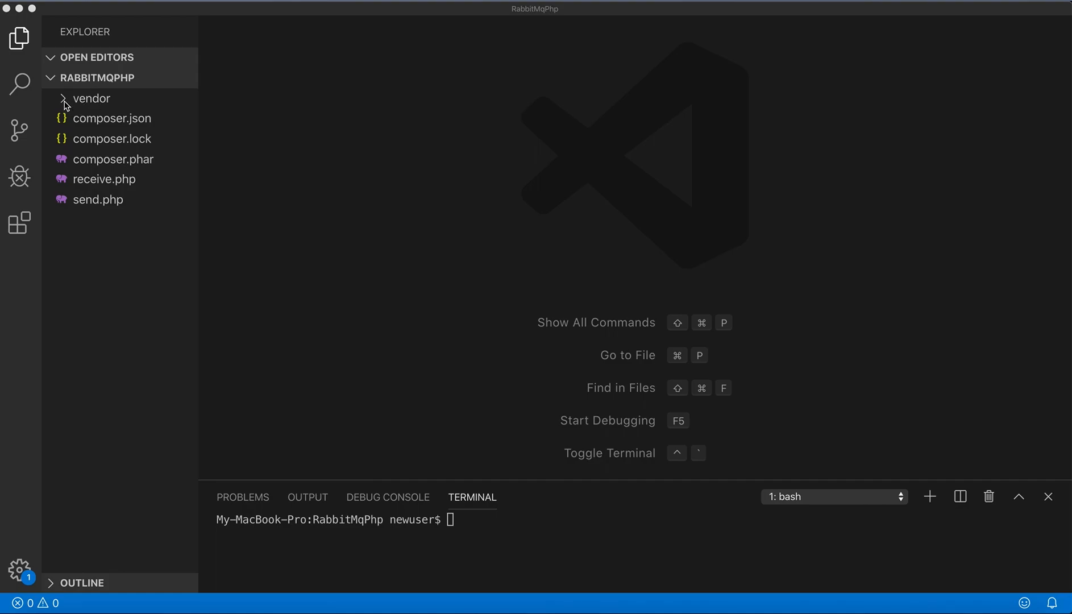
left_click(91, 98)
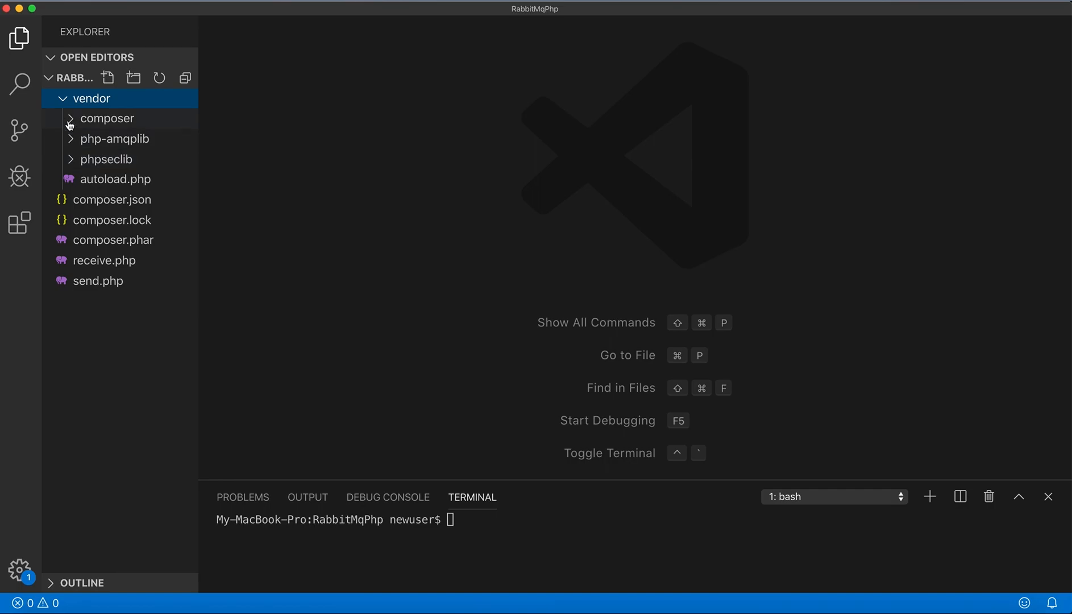
left_click(92, 98)
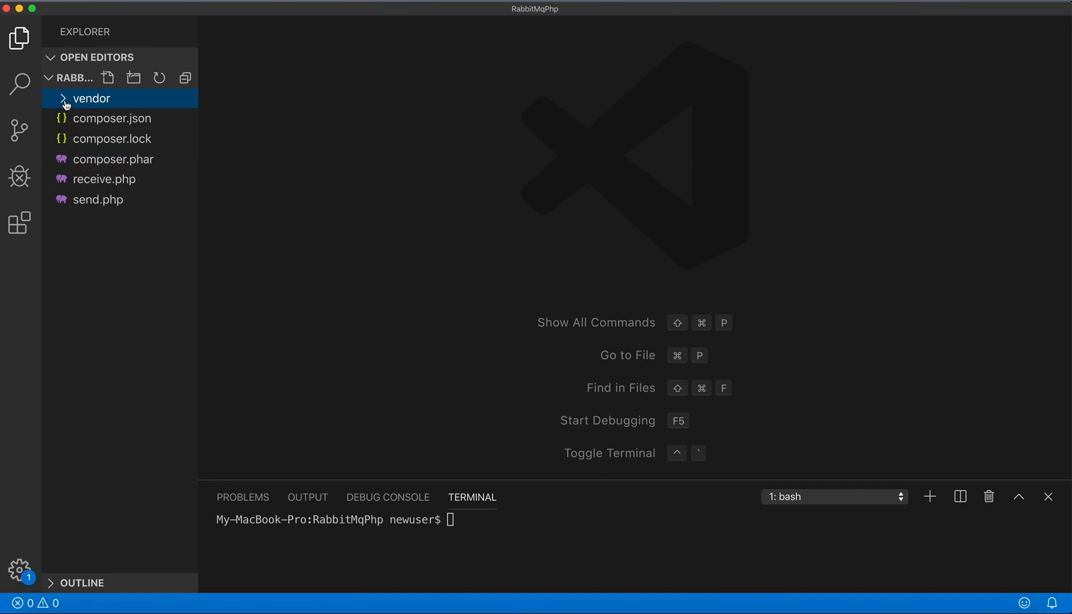
mouse_move(131, 199)
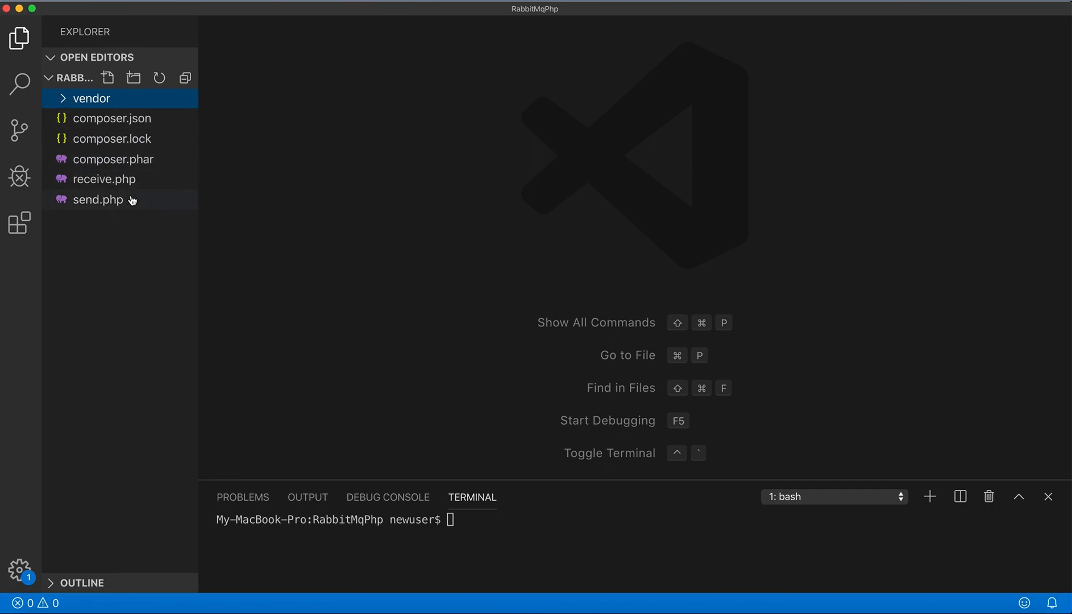
mouse_move(85, 183)
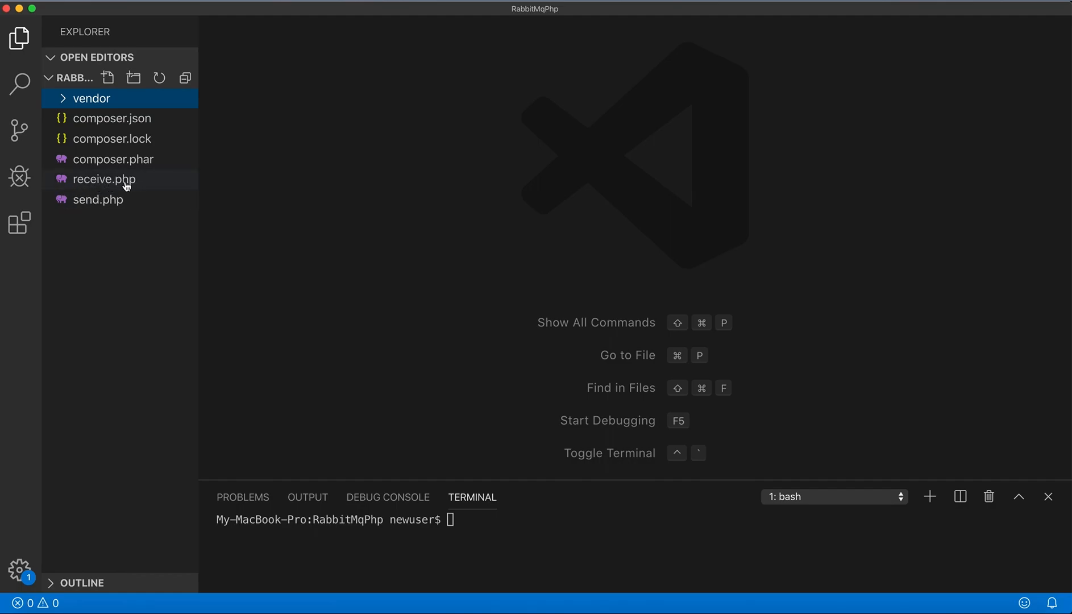
mouse_move(98, 205)
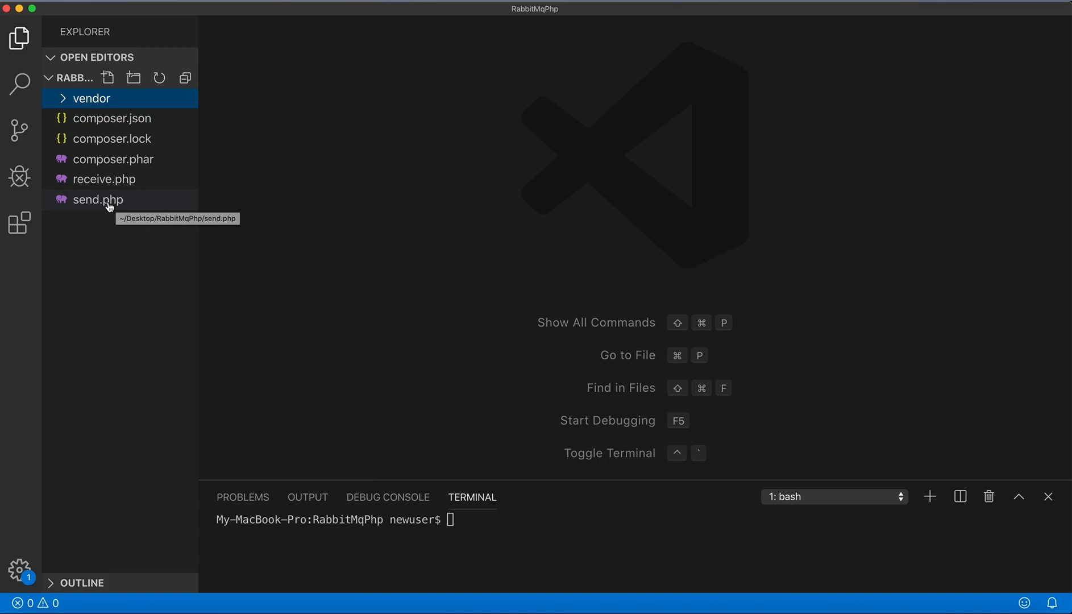
mouse_move(107, 184)
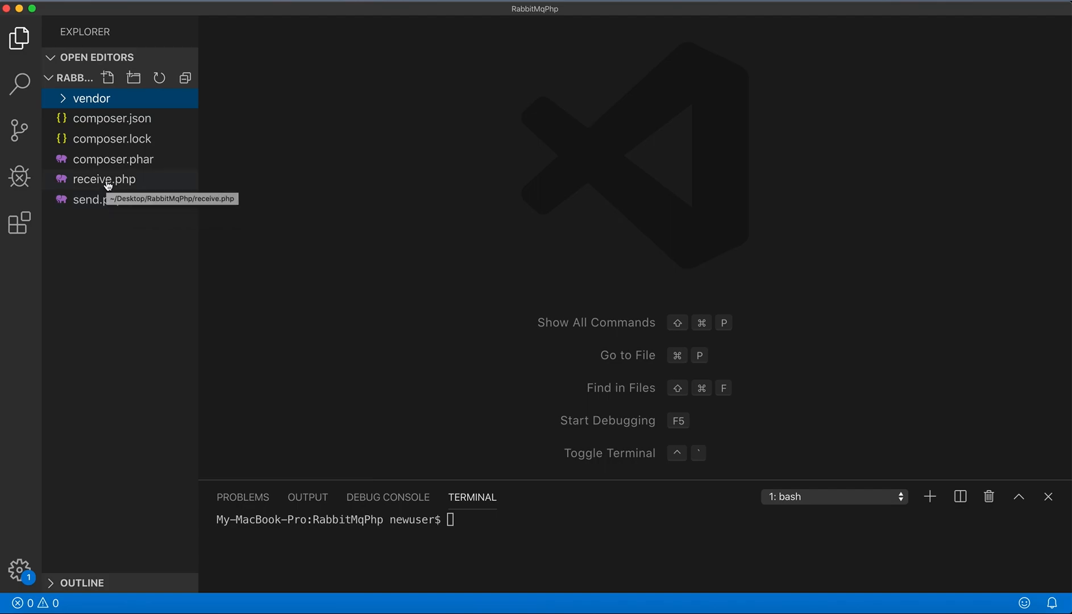
mouse_move(96, 204)
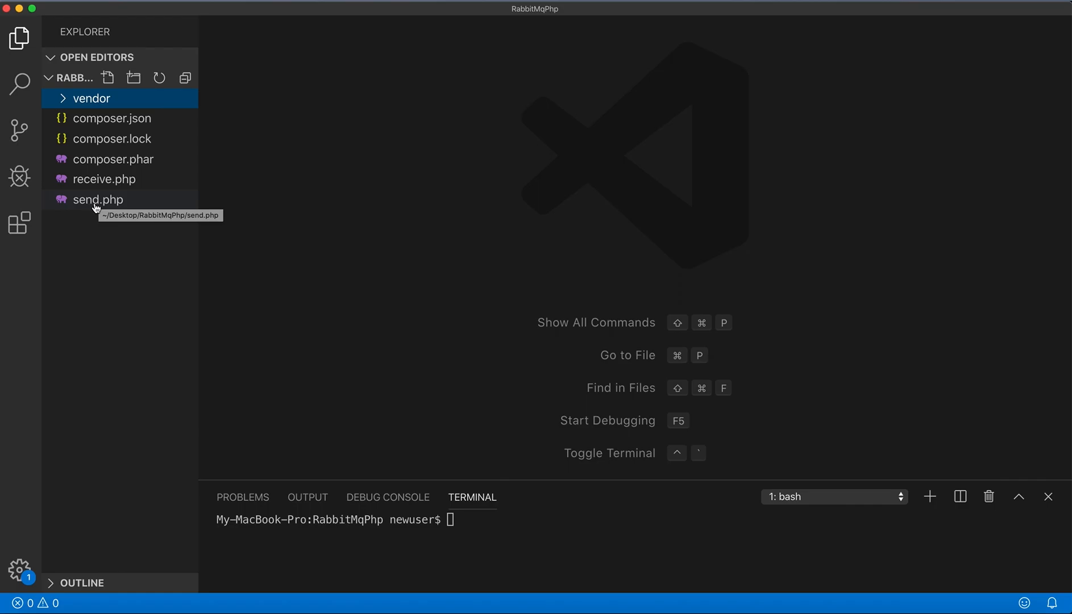
mouse_move(89, 204)
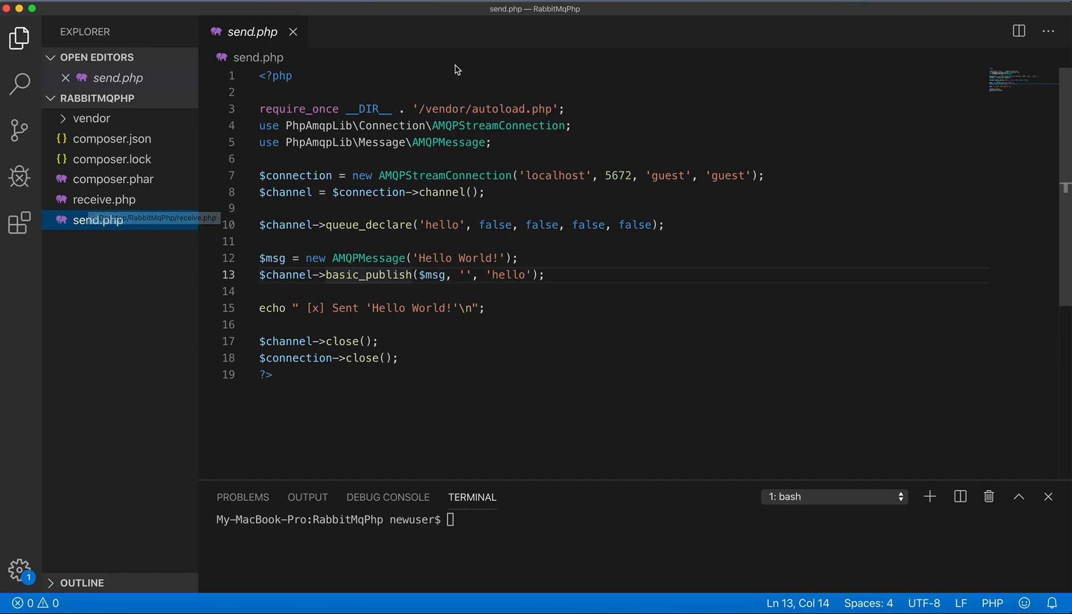
mouse_move(356, 72)
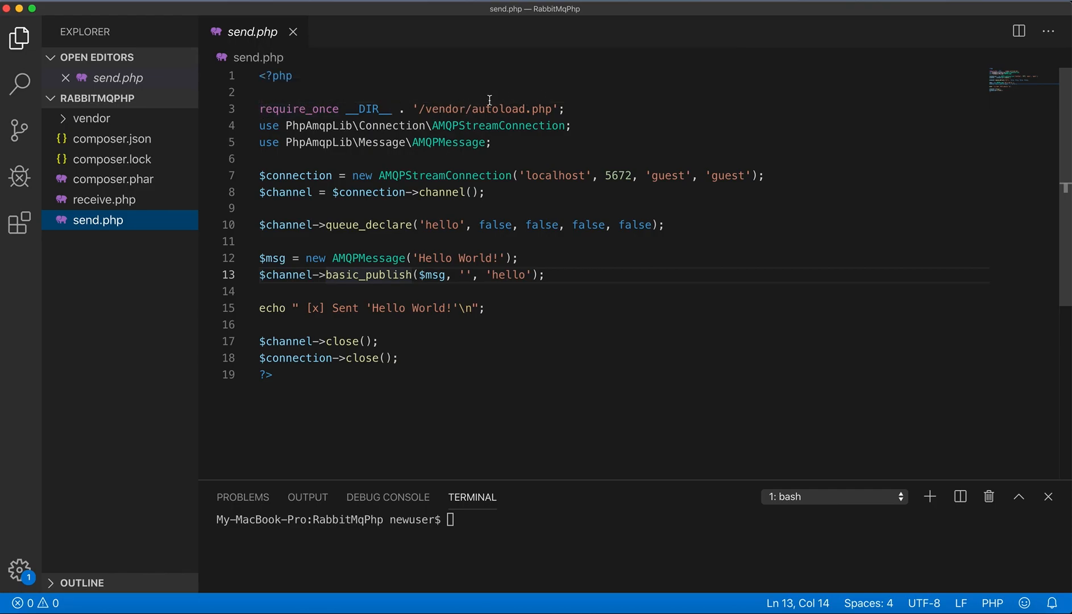
Review send.php's connection, hello queue declaration and Hello World publish code.
left_click(565, 109)
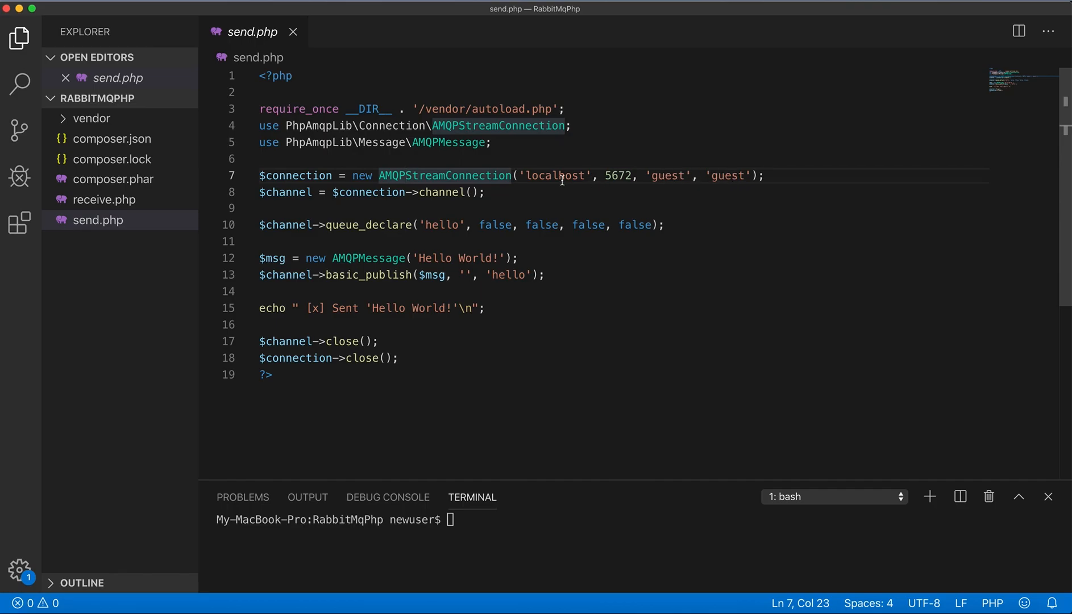
mouse_move(579, 176)
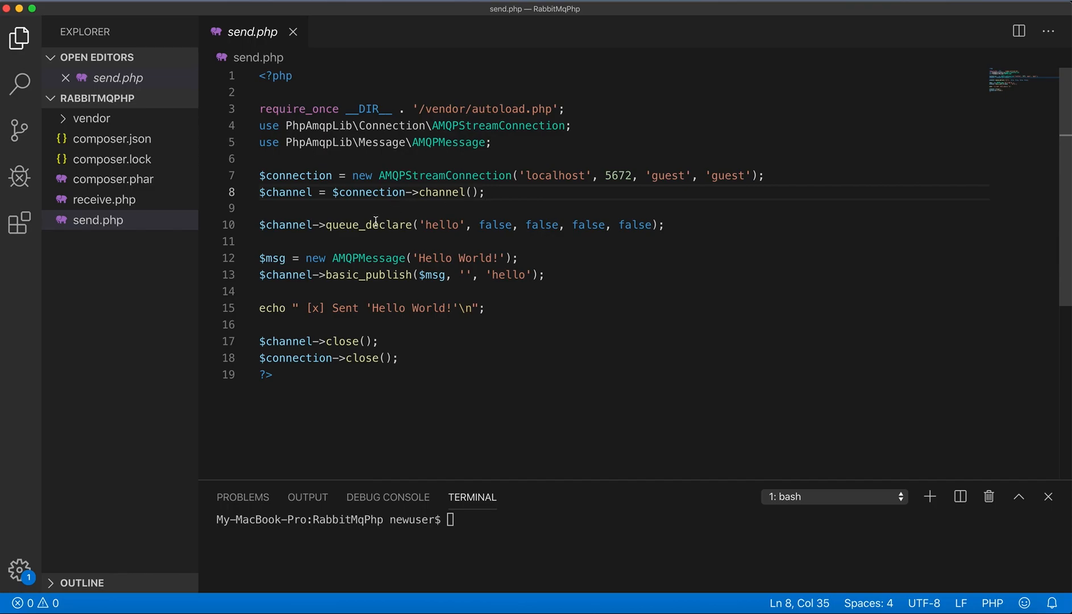
mouse_move(292, 225)
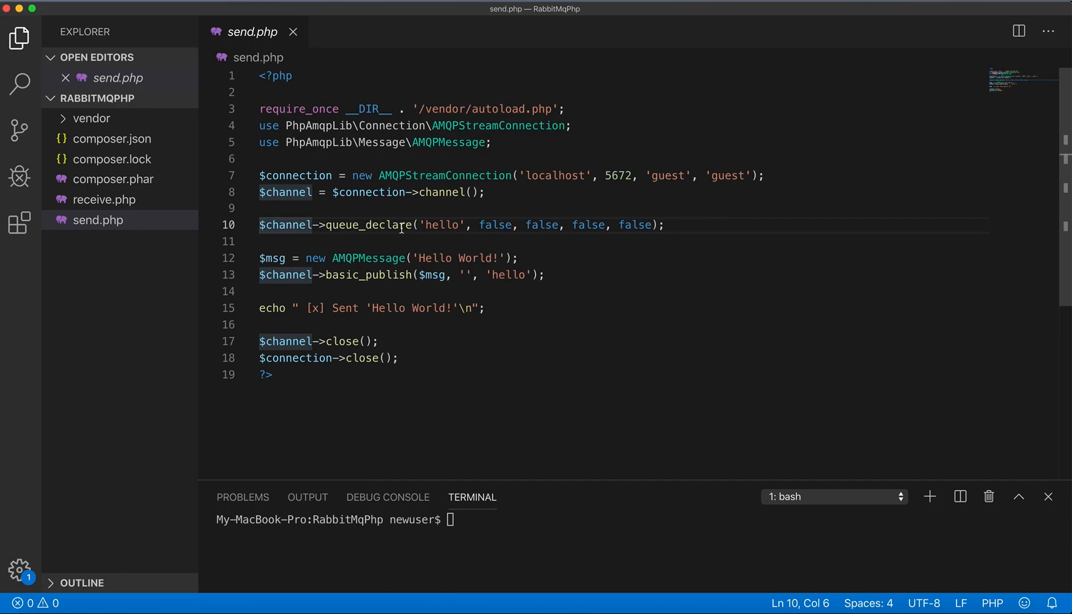
Change the queue_declare and basic_publish queue name from 'hello' to 'Php queue' and save send.php.
left_click(448, 224)
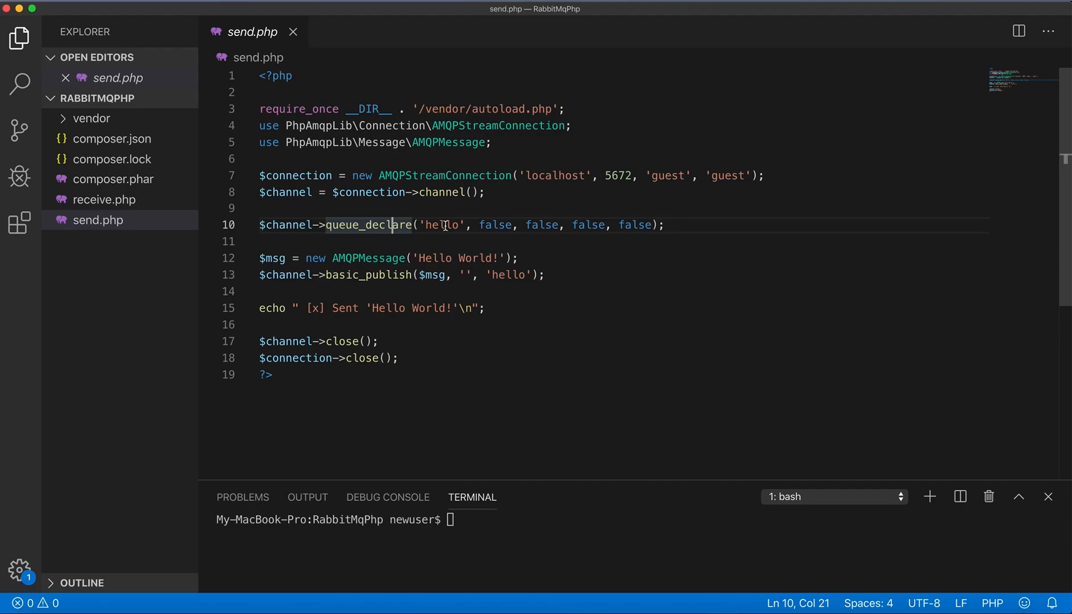
mouse_move(325, 221)
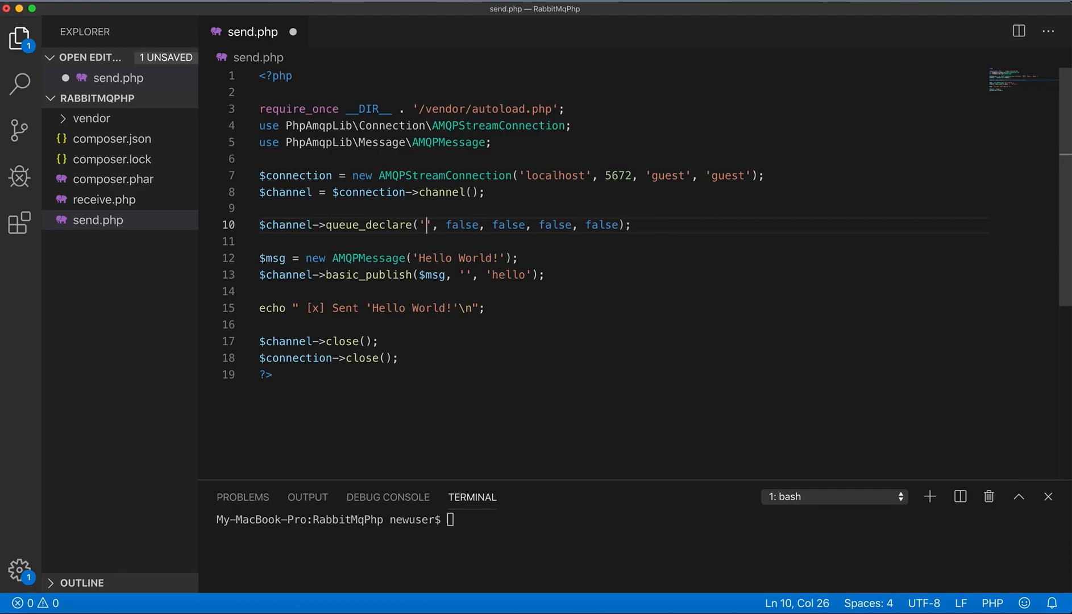
type("Ph")
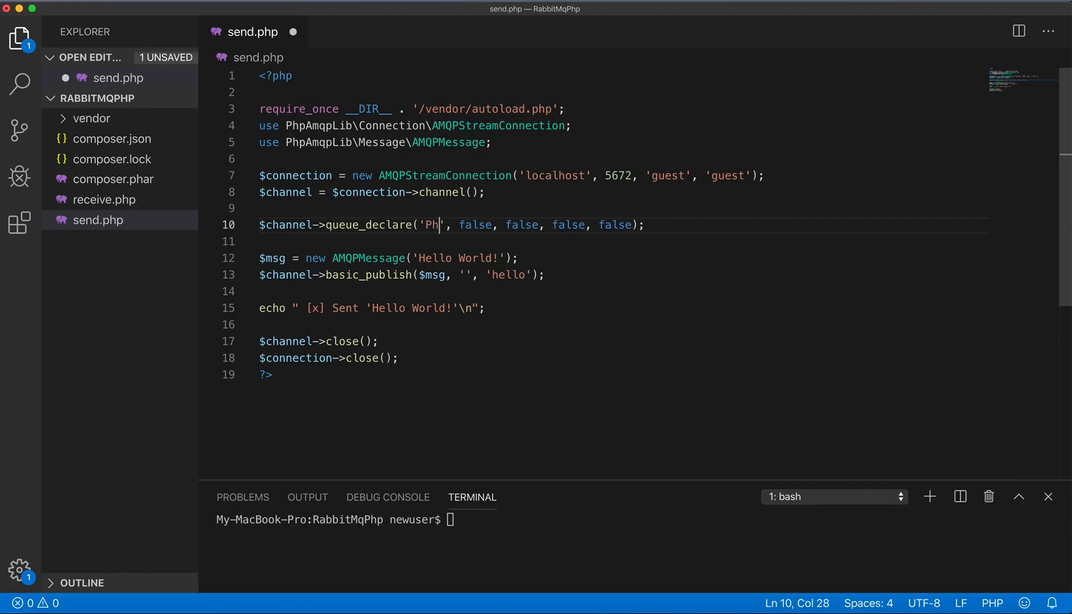
type("p queue")
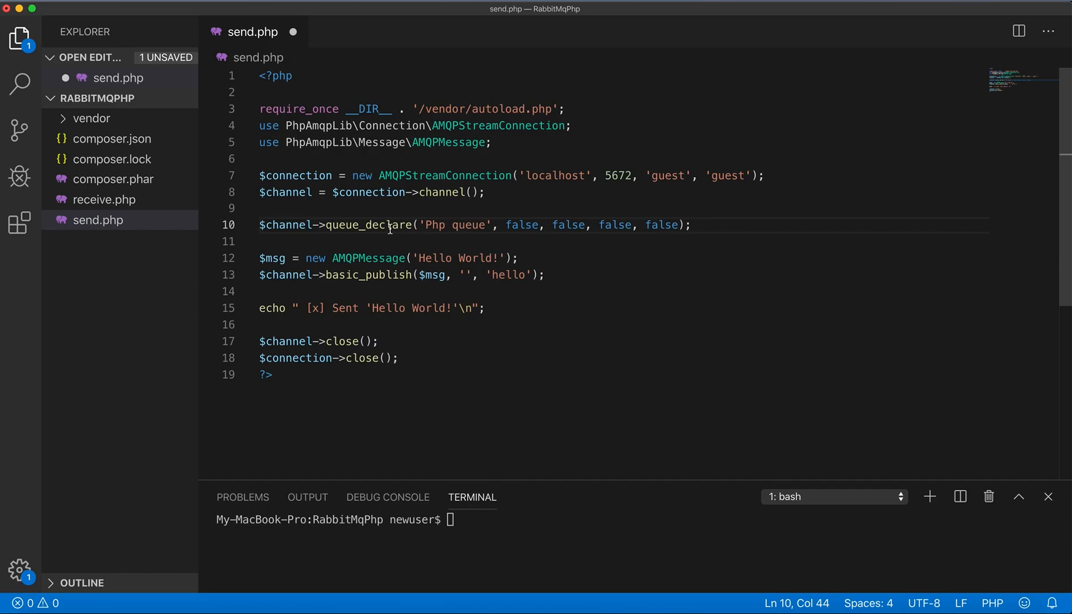
double_click(374, 225)
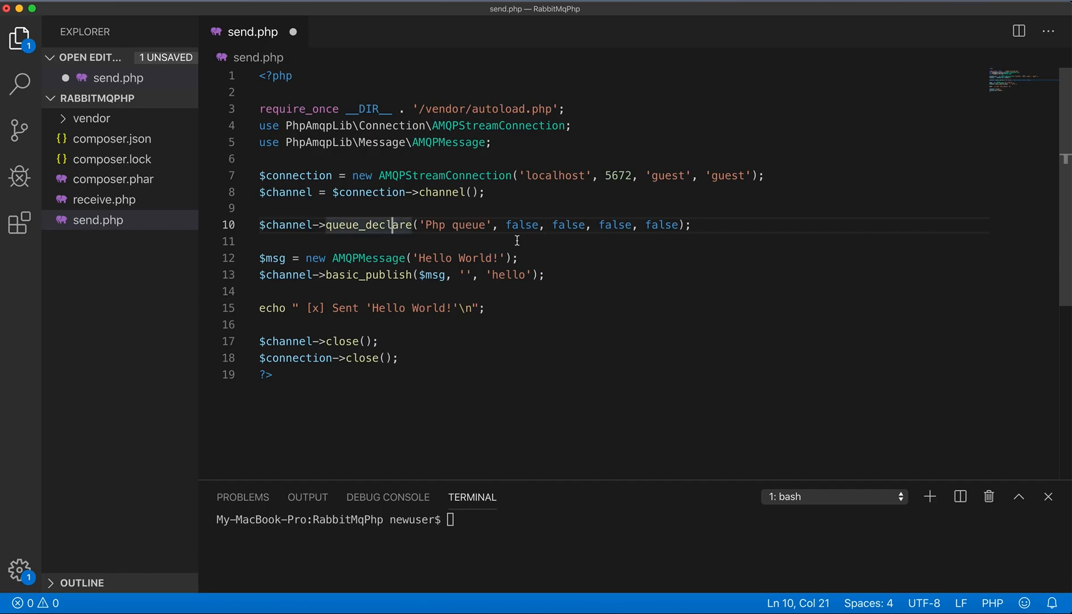
mouse_move(564, 248)
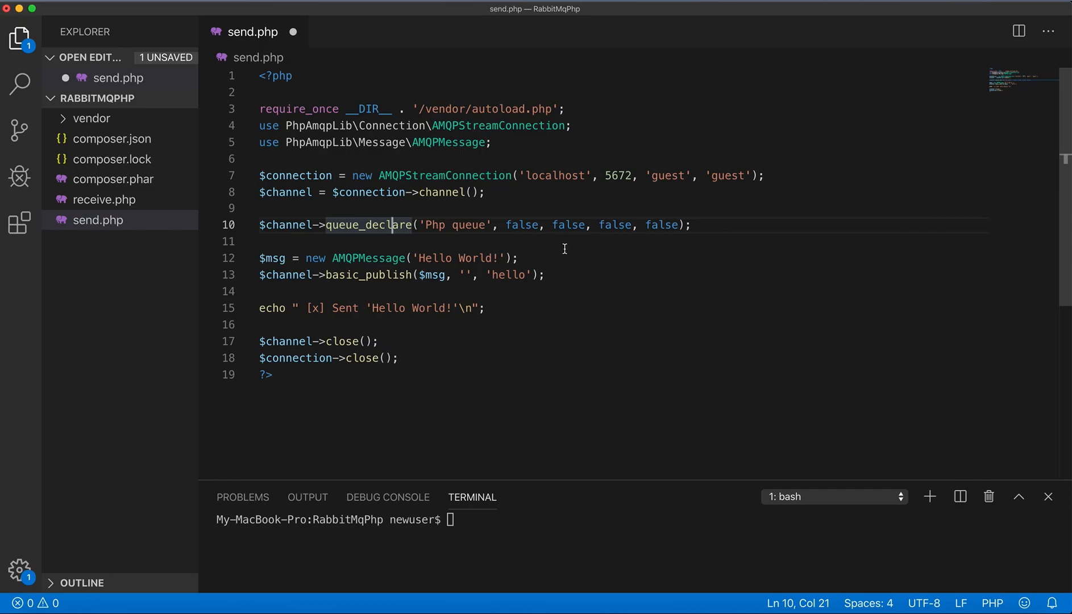
mouse_move(635, 239)
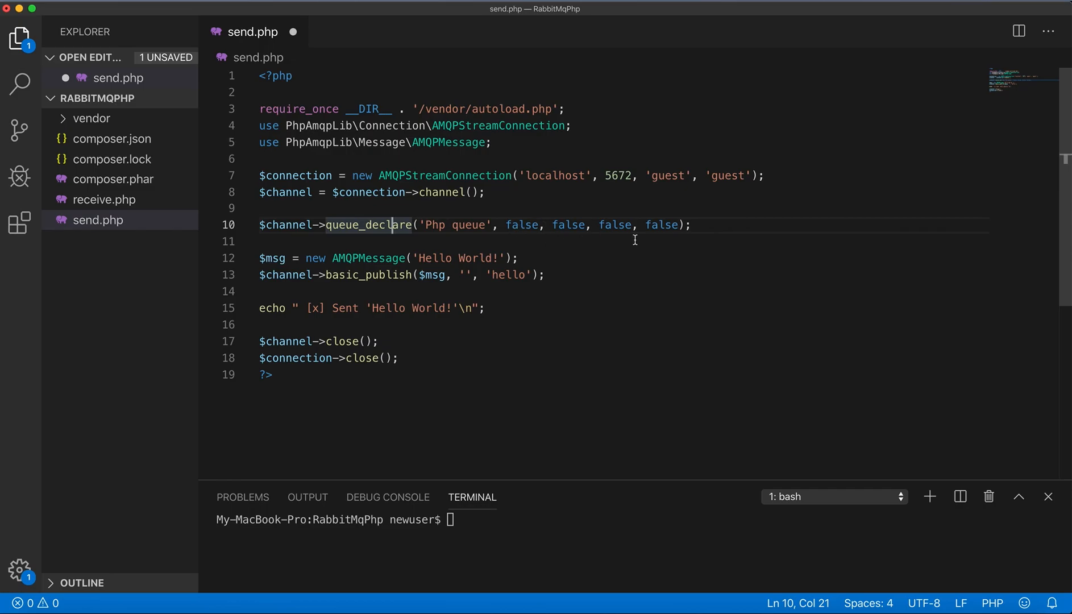
mouse_move(465, 228)
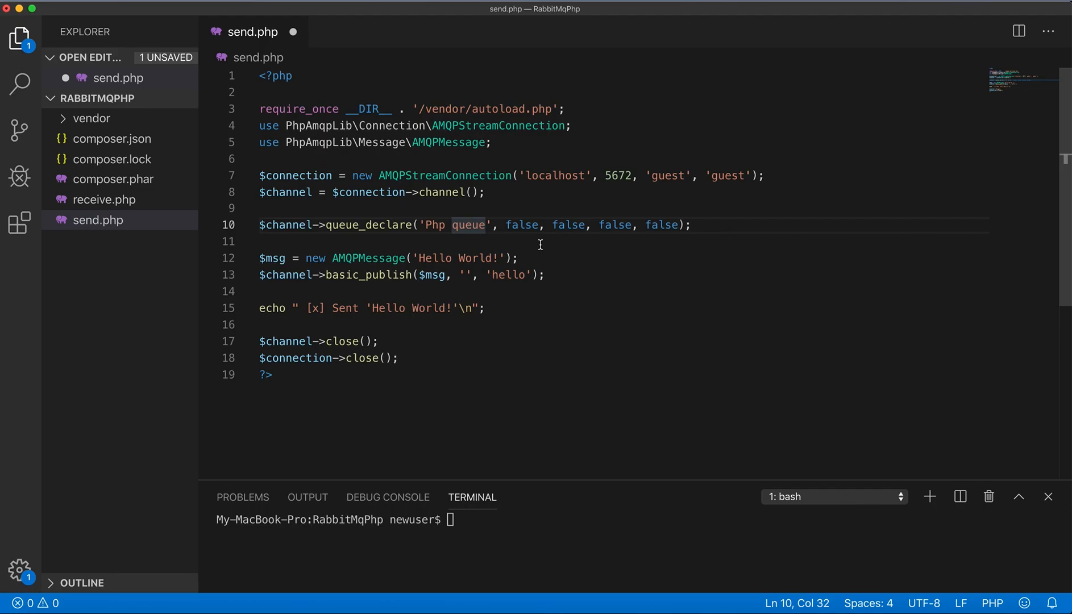
mouse_move(376, 264)
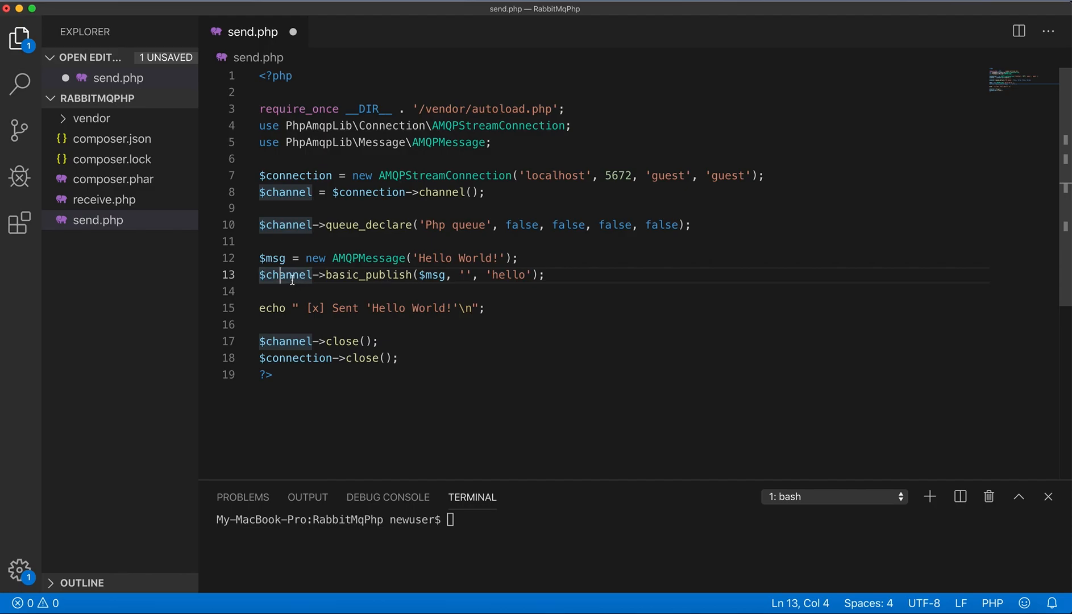
mouse_move(342, 275)
type("Php queue")
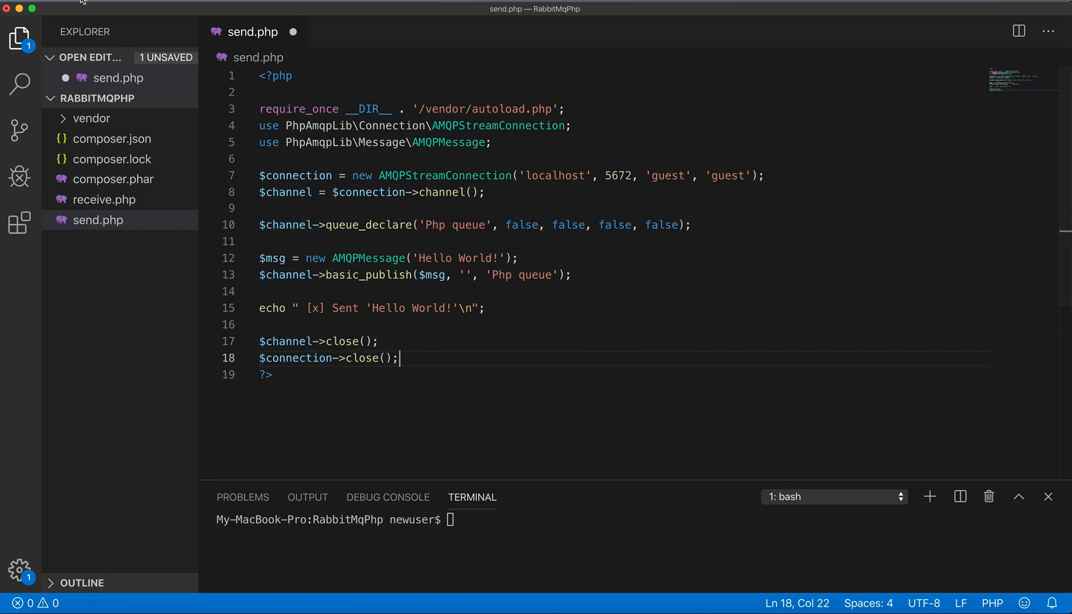
left_click(61, 9)
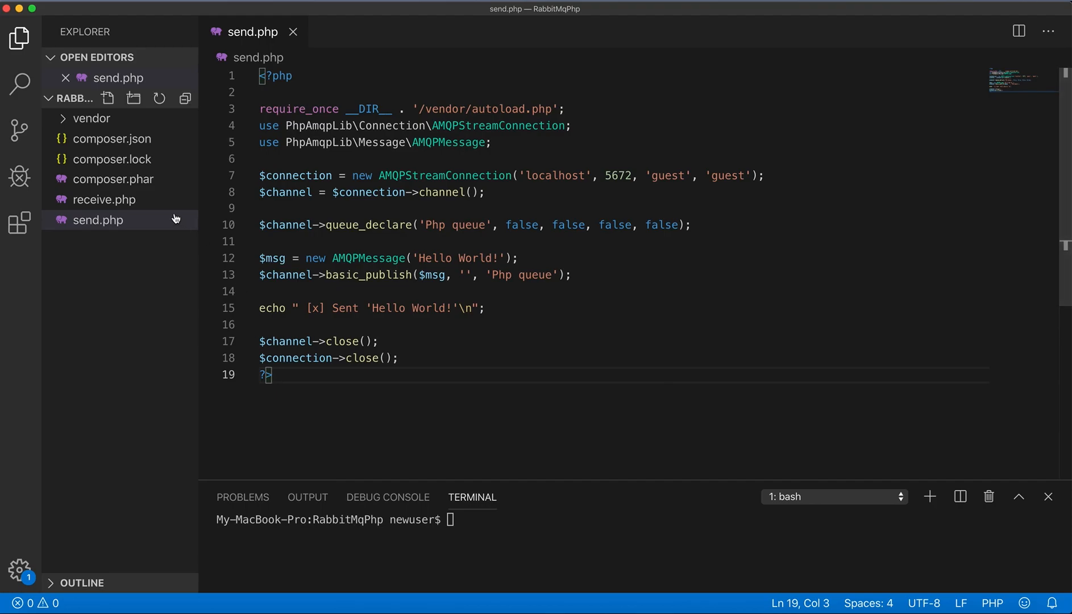
mouse_move(103, 199)
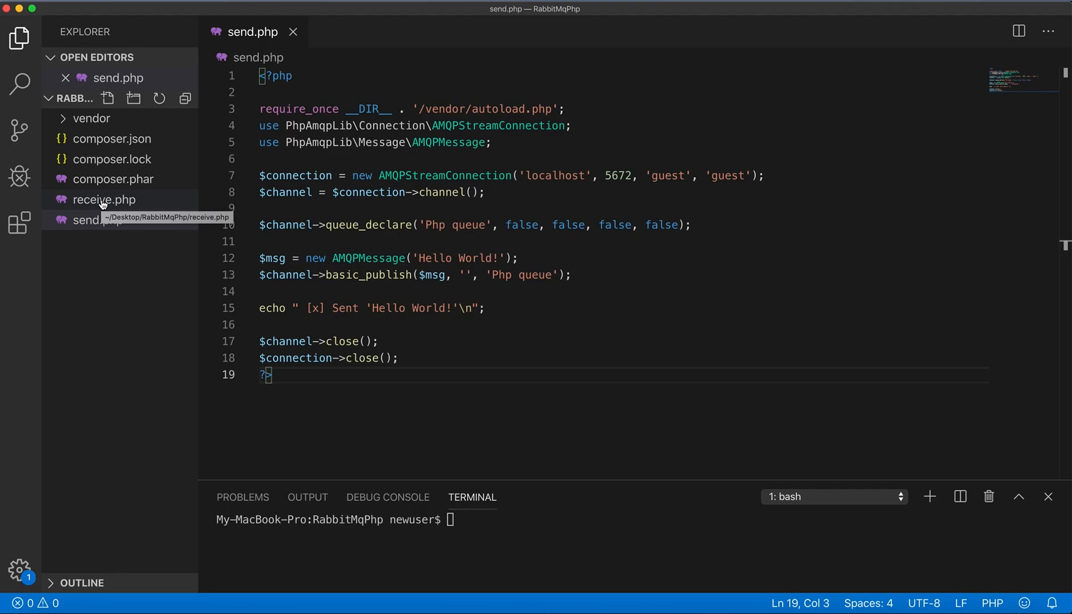
left_click(104, 199)
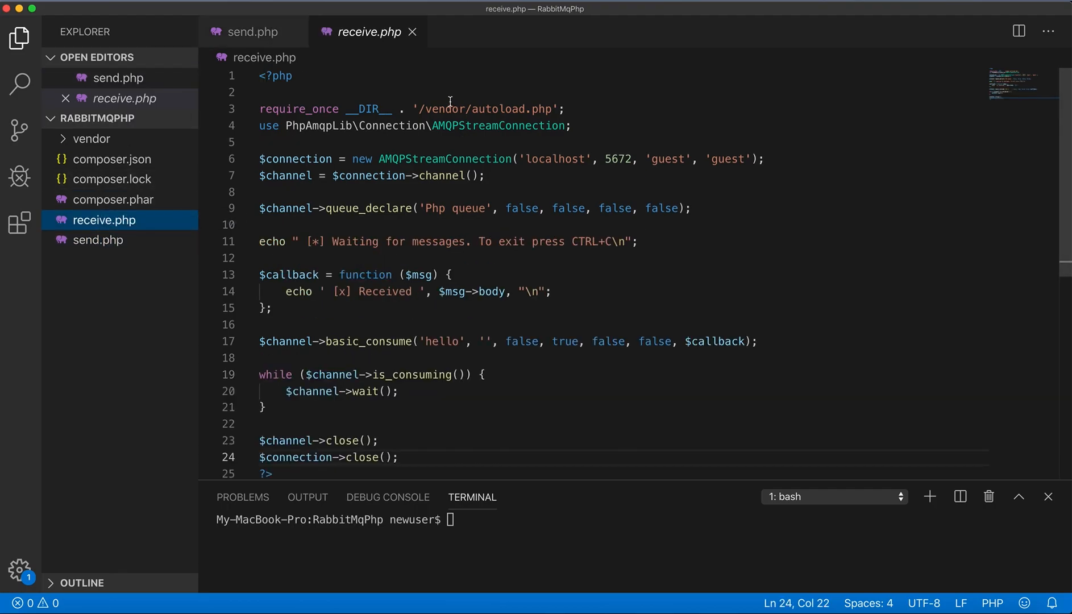
double_click(443, 109)
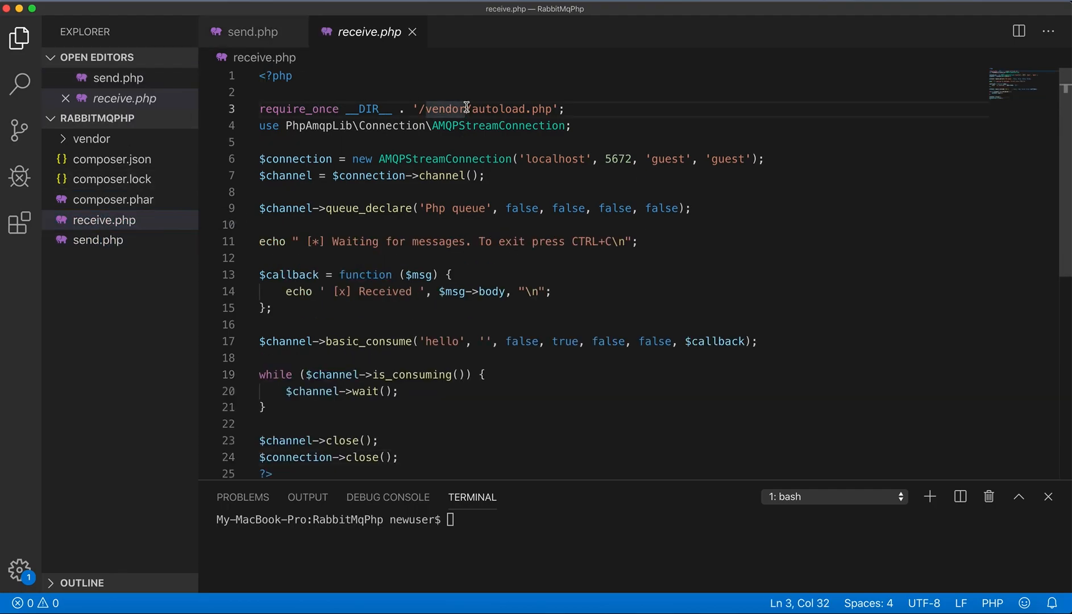
left_click(276, 126)
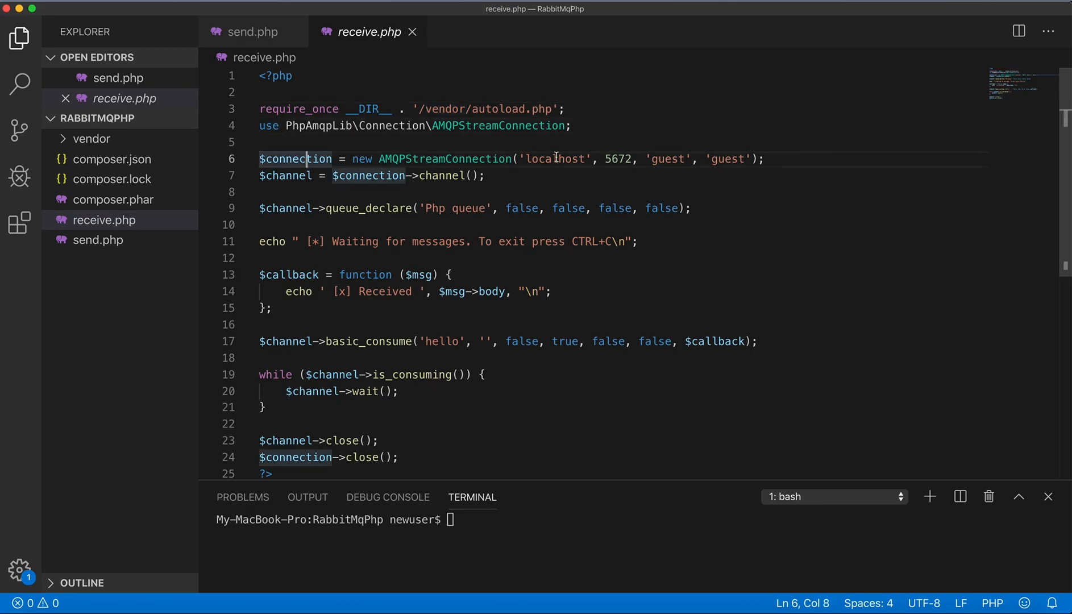
left_click(287, 177)
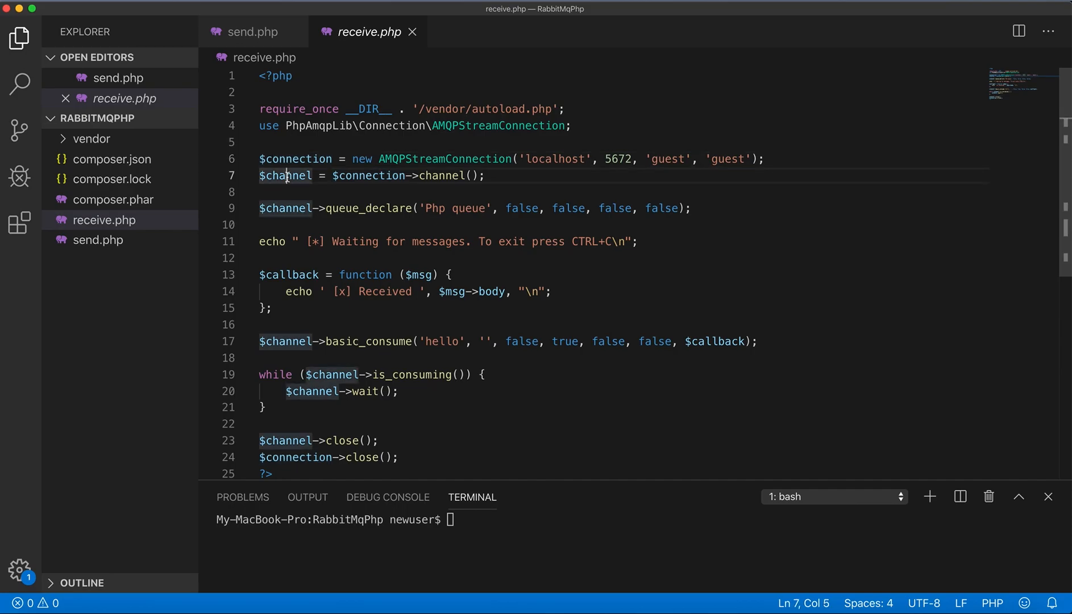
left_click(438, 208)
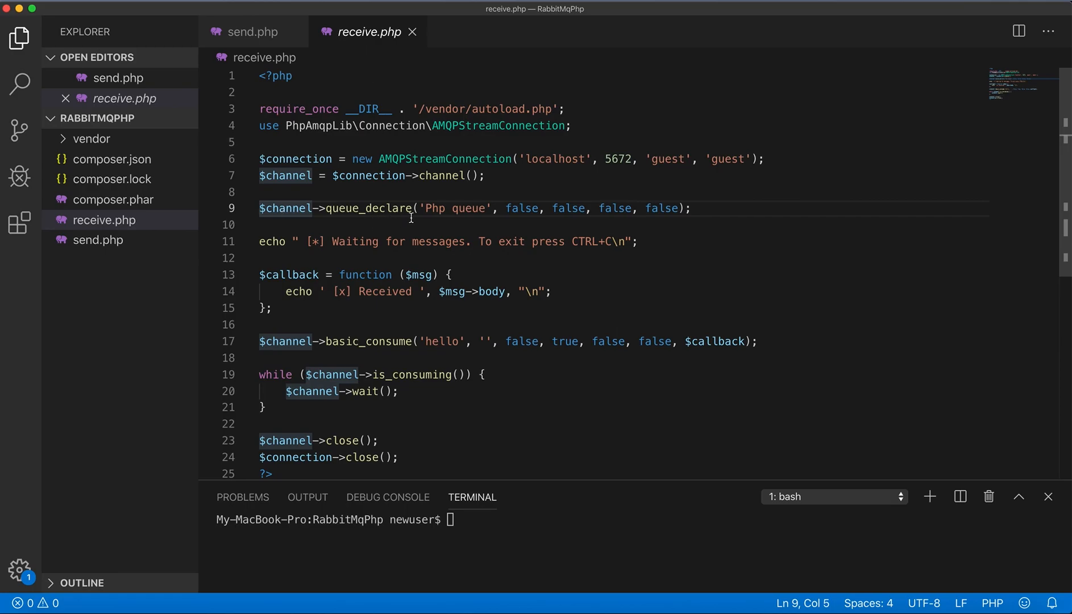
mouse_move(441, 316)
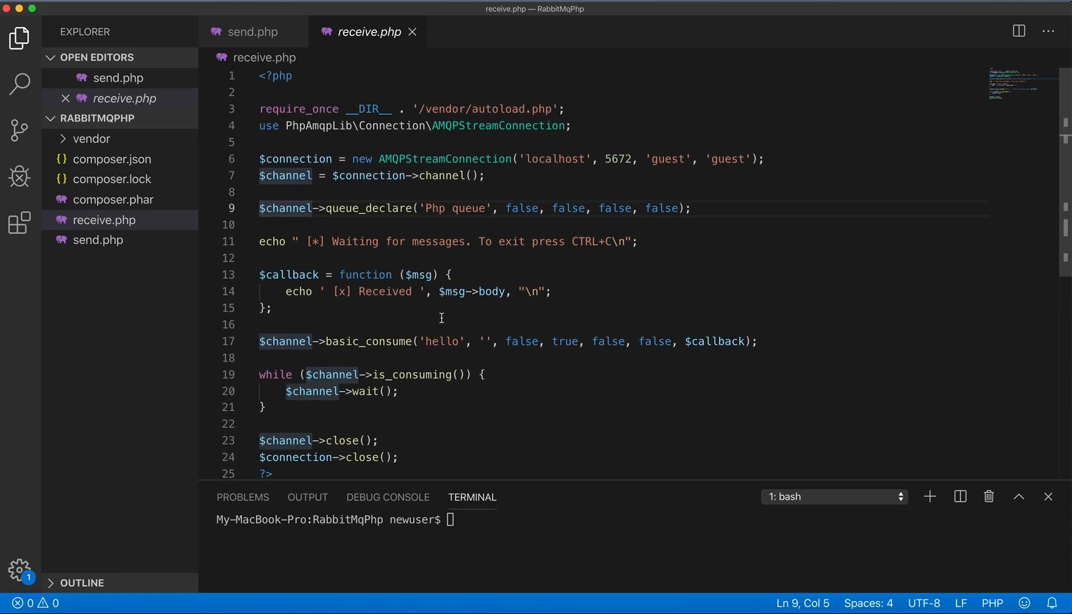
left_click(433, 208)
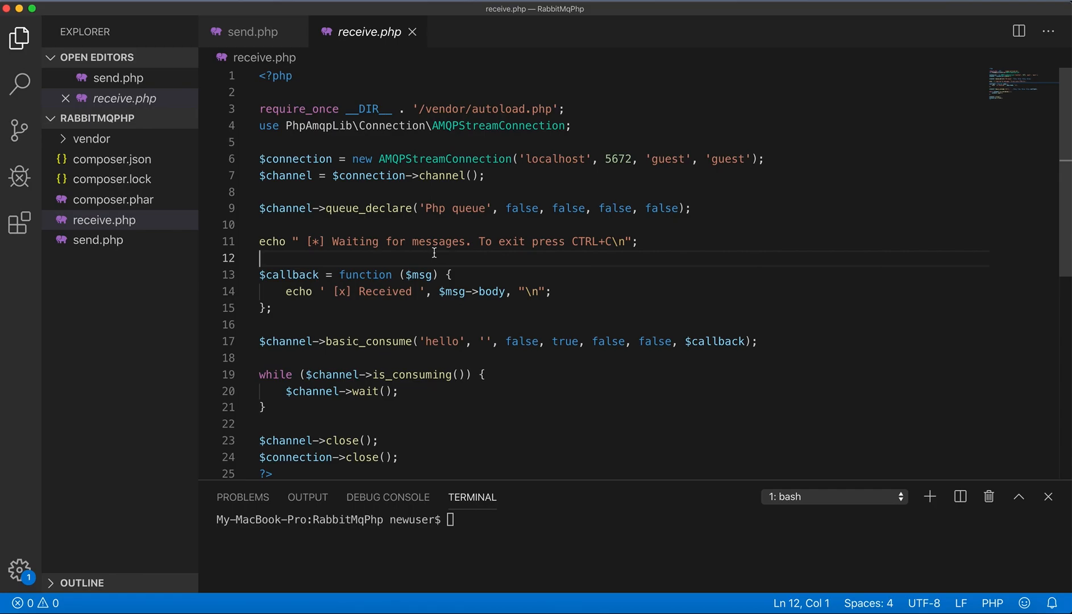
mouse_move(429, 211)
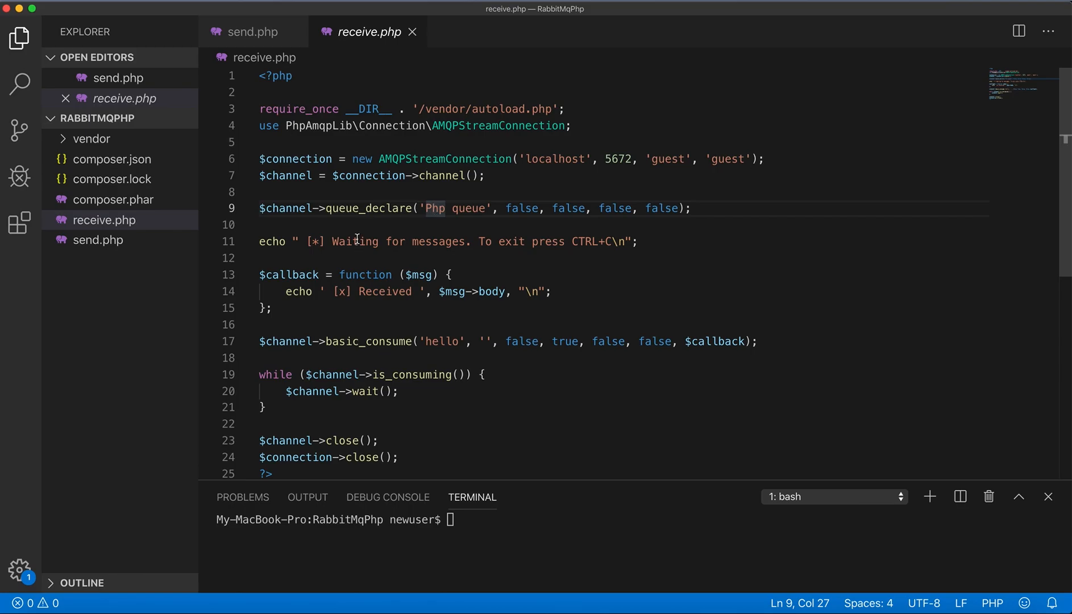
double_click(355, 241)
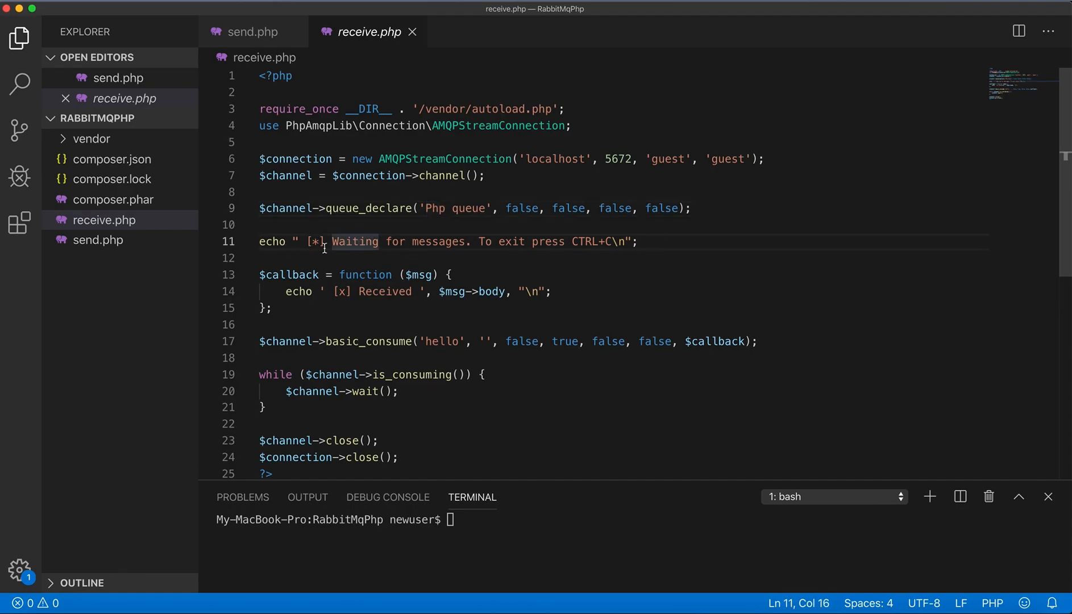
double_click(288, 274)
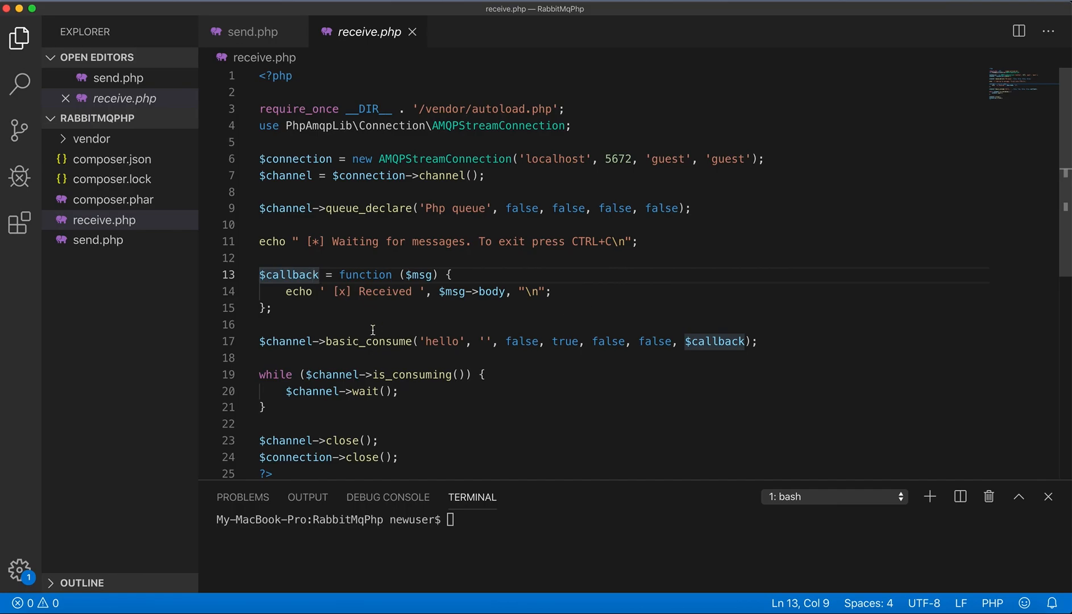
mouse_move(288, 342)
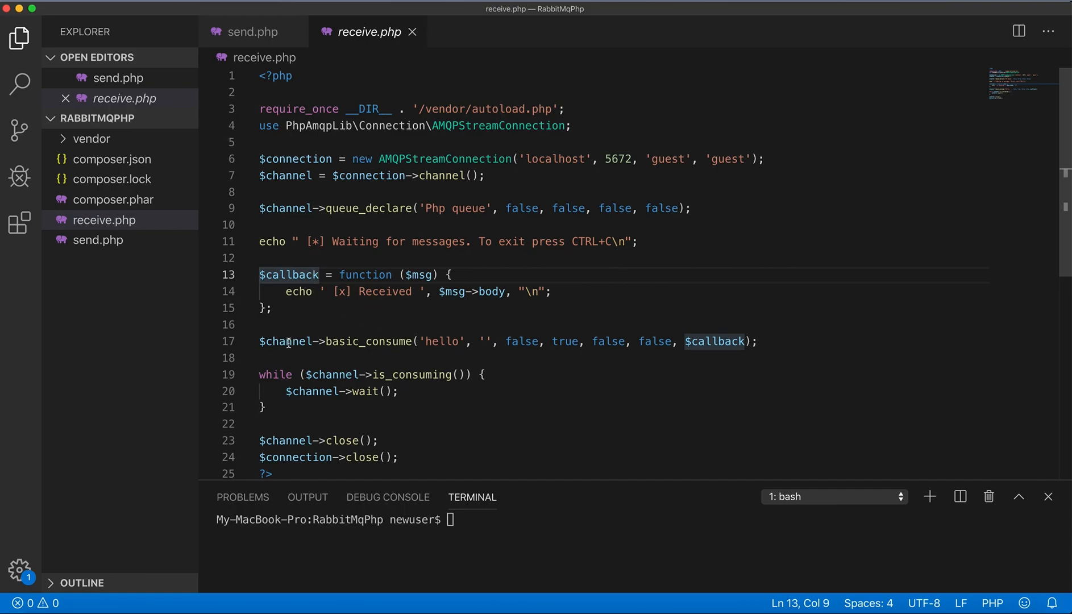
left_click(286, 341)
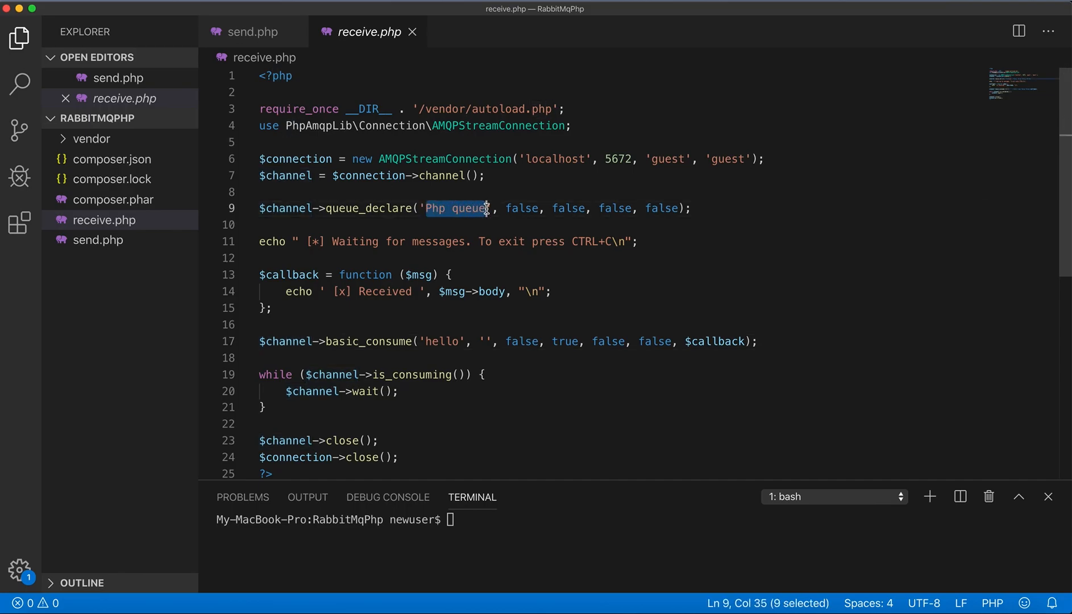
Change the basic_consume queue name from 'hello' to 'Php queue' and save receive.php.
double_click(447, 341)
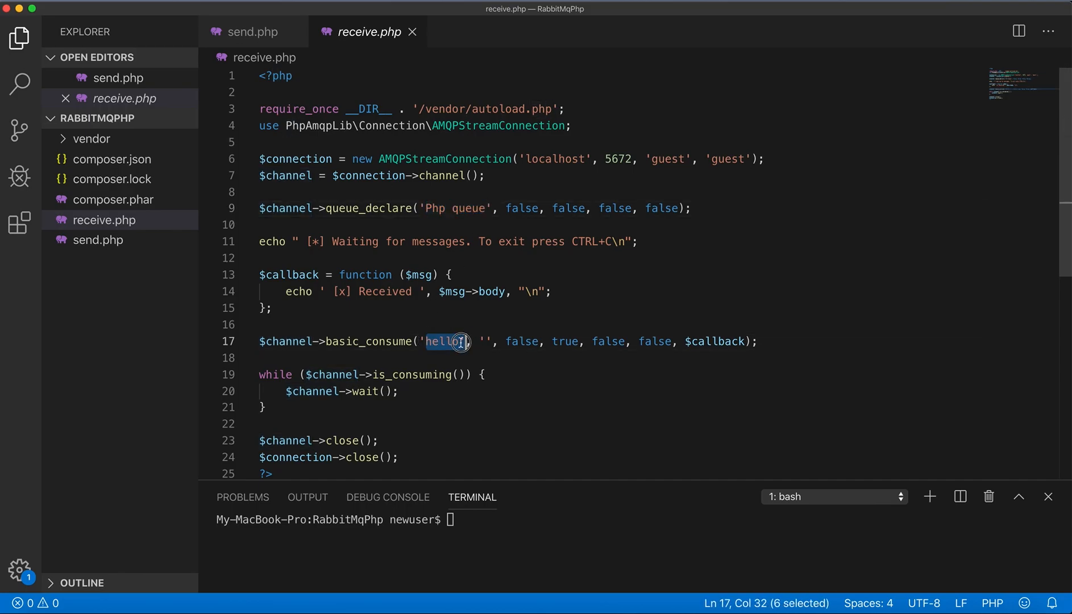
type("Php queue")
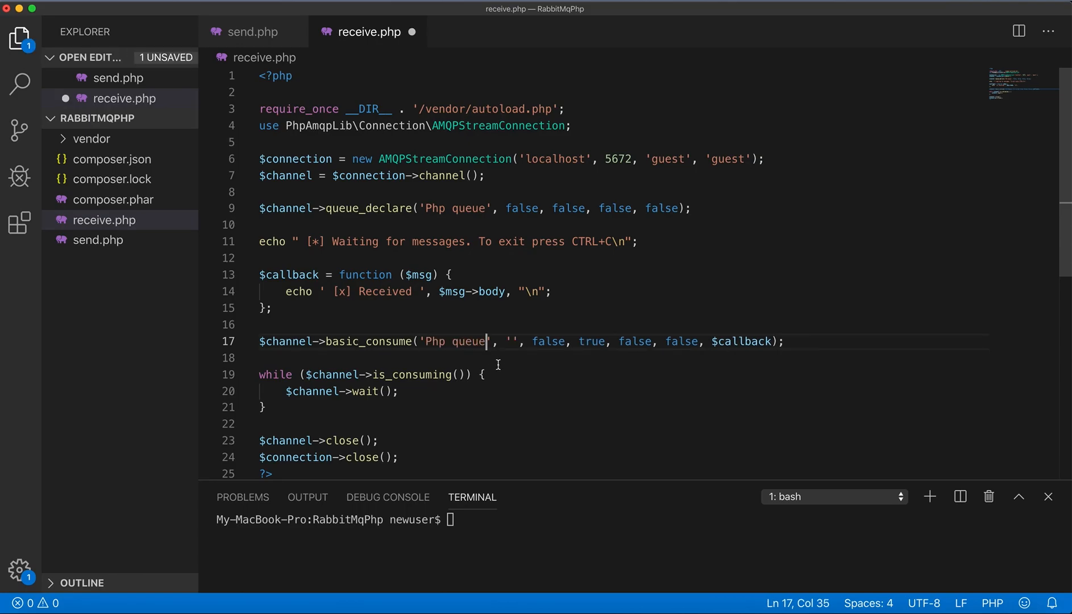
mouse_move(537, 343)
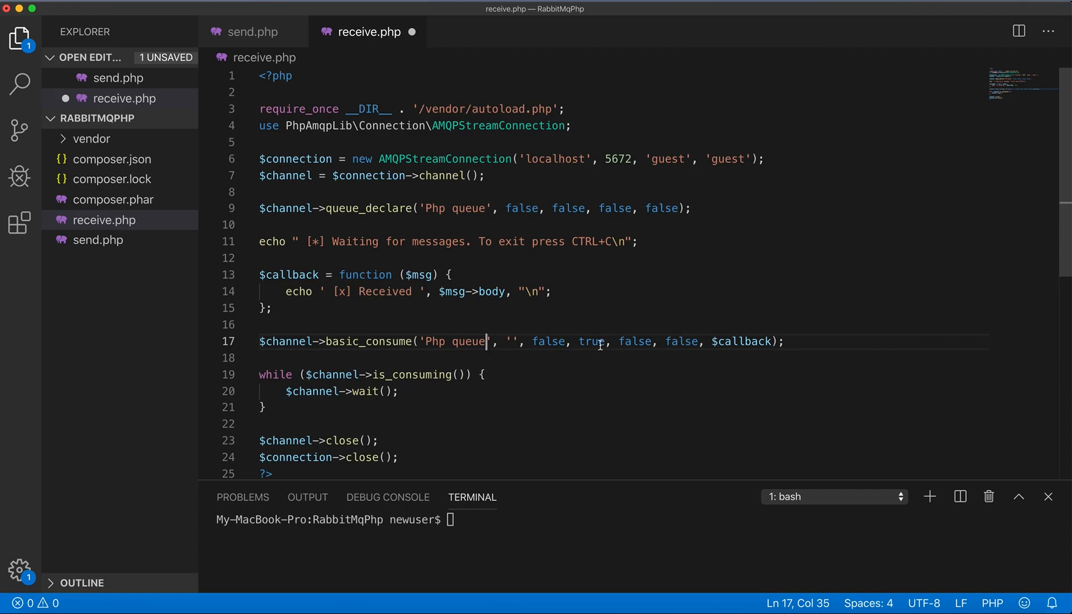
double_click(592, 341)
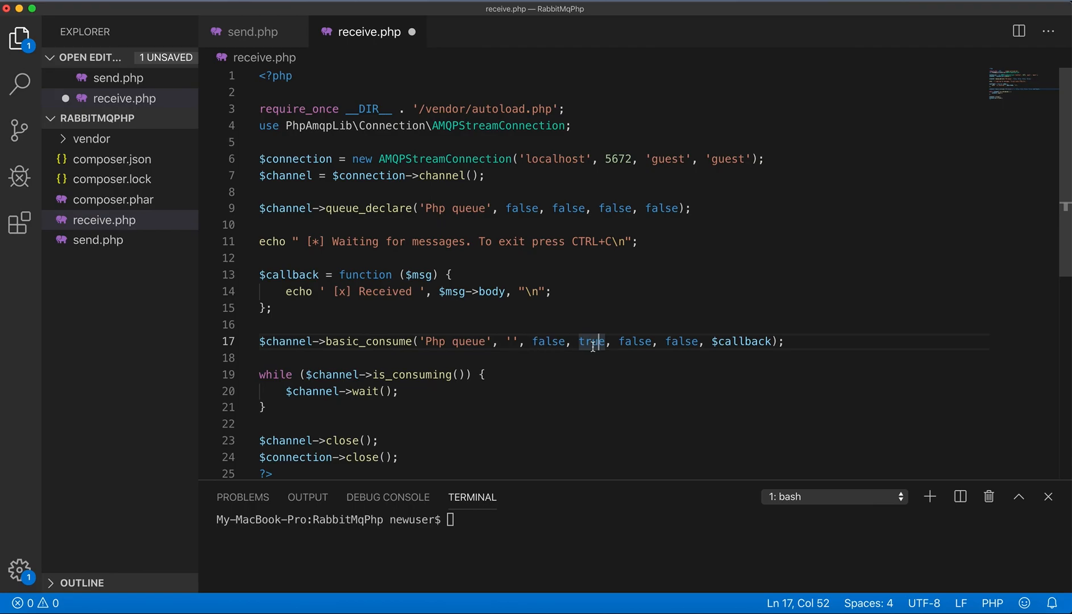
mouse_move(682, 367)
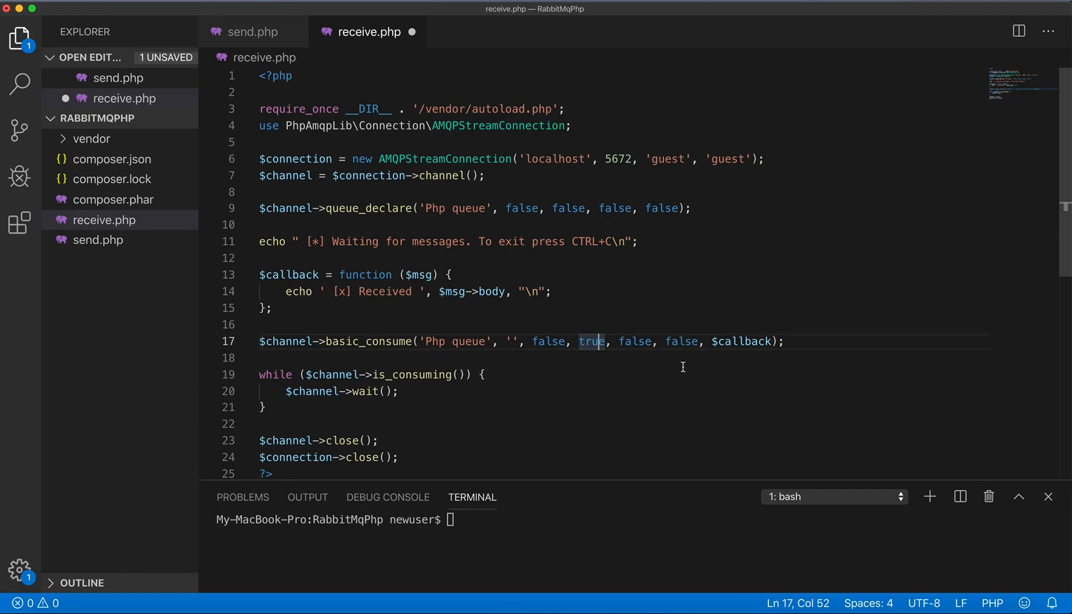
mouse_move(458, 342)
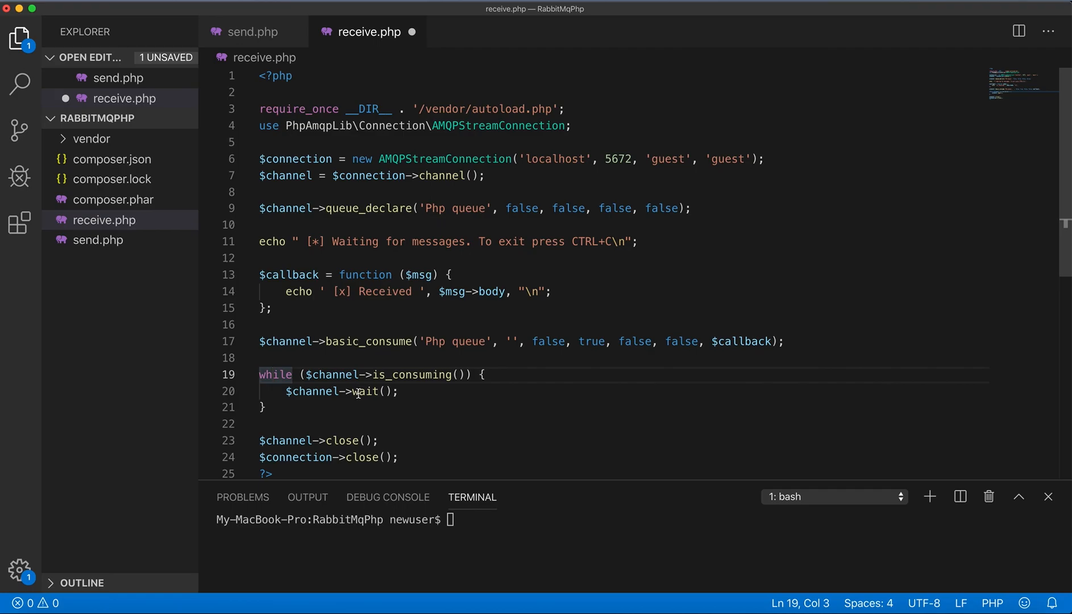
left_click(358, 391)
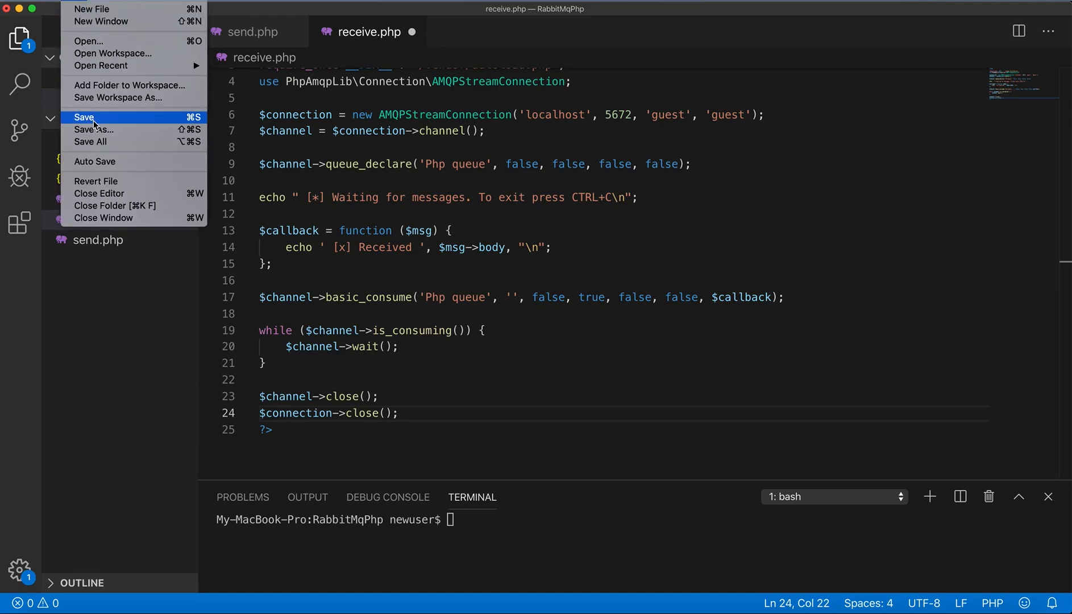
left_click(83, 117)
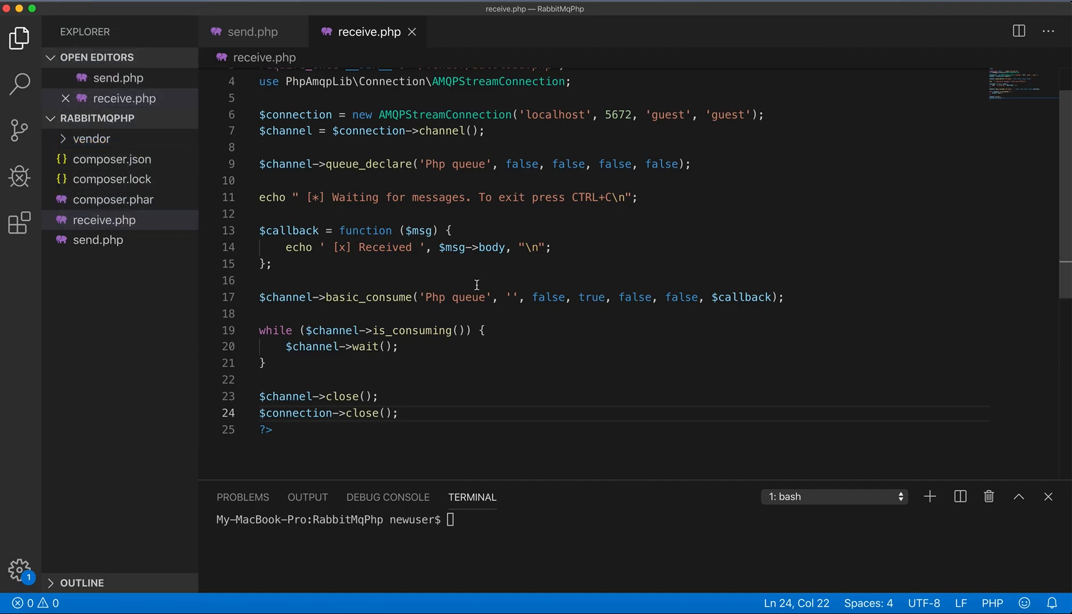
mouse_move(454, 387)
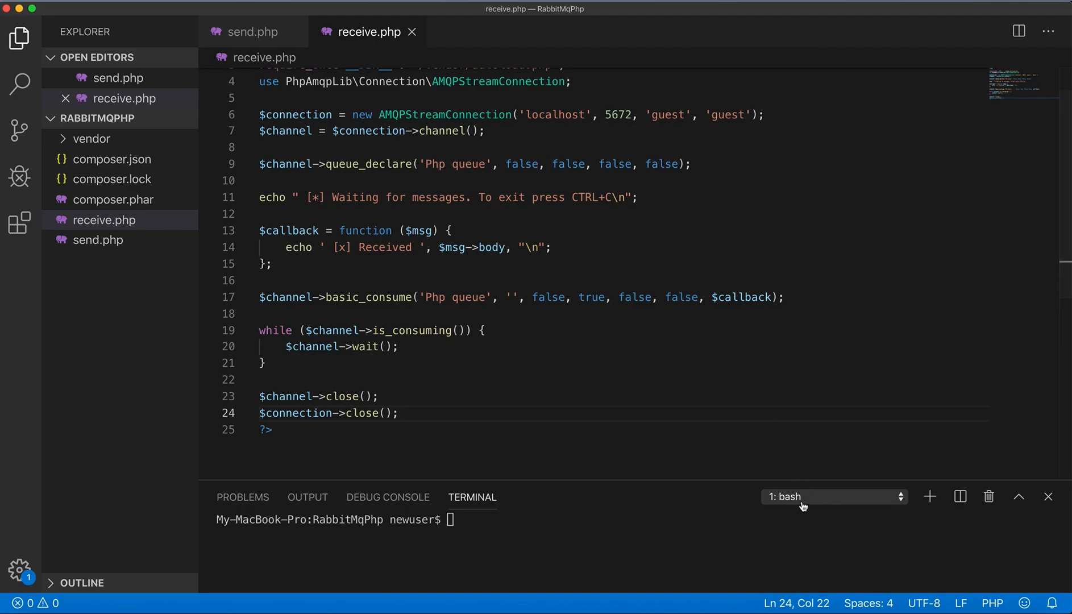
mouse_move(804, 502)
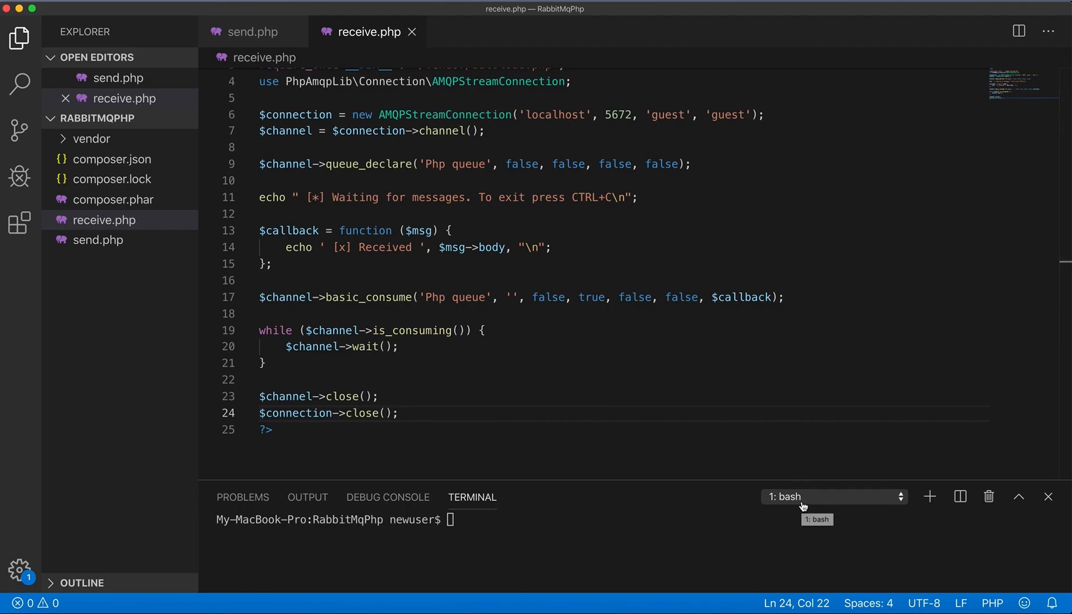
Run php send.php in terminal 2: bash so it reports Sent 'Hello World!'.
left_click(832, 497)
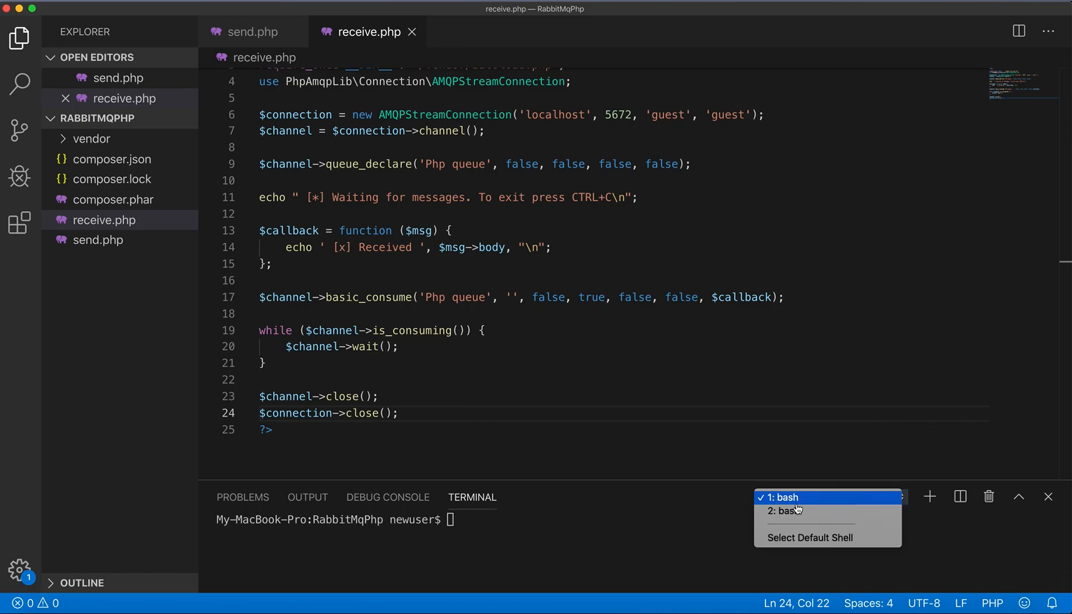
left_click(787, 511)
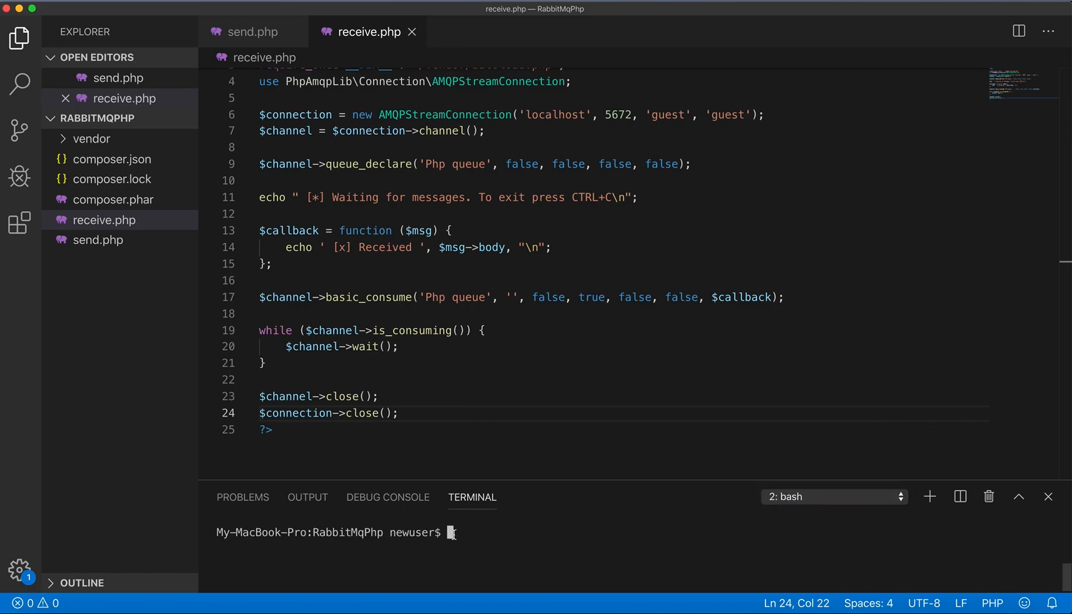
type("php send.php")
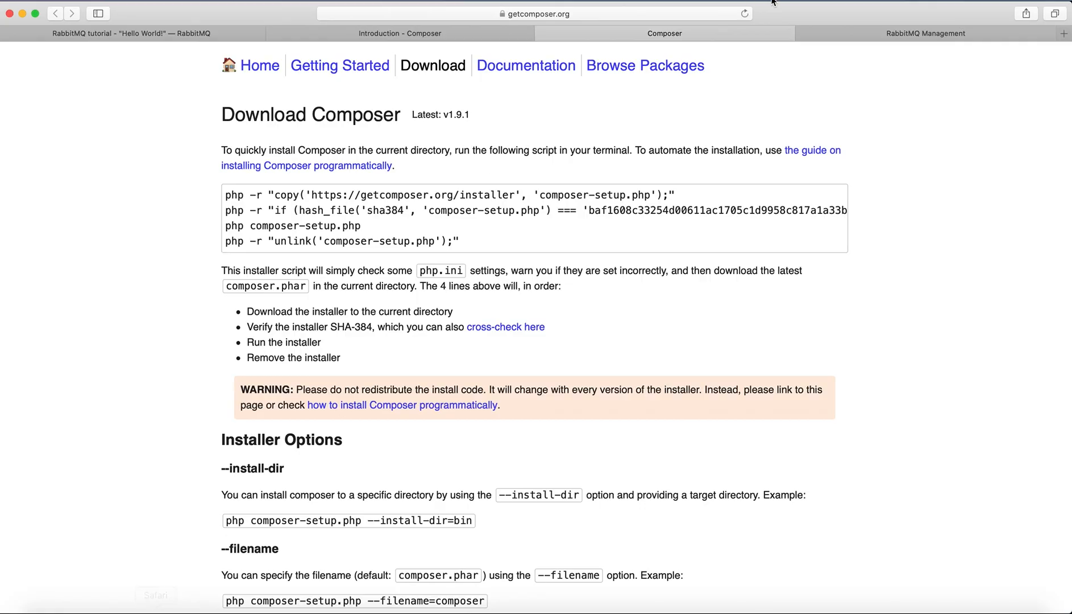
left_click(926, 33)
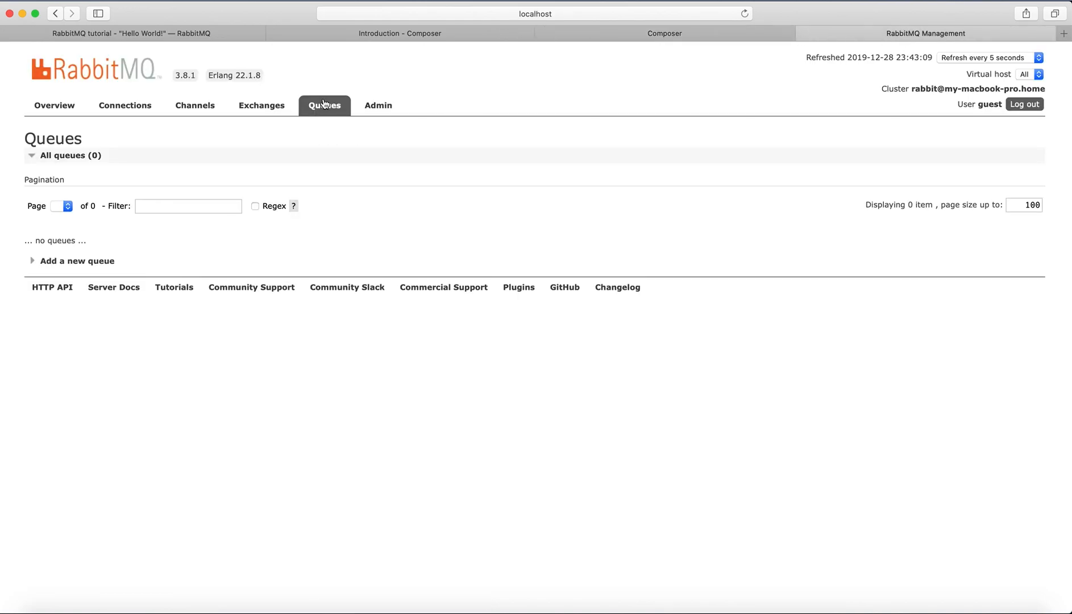
mouse_move(530, 287)
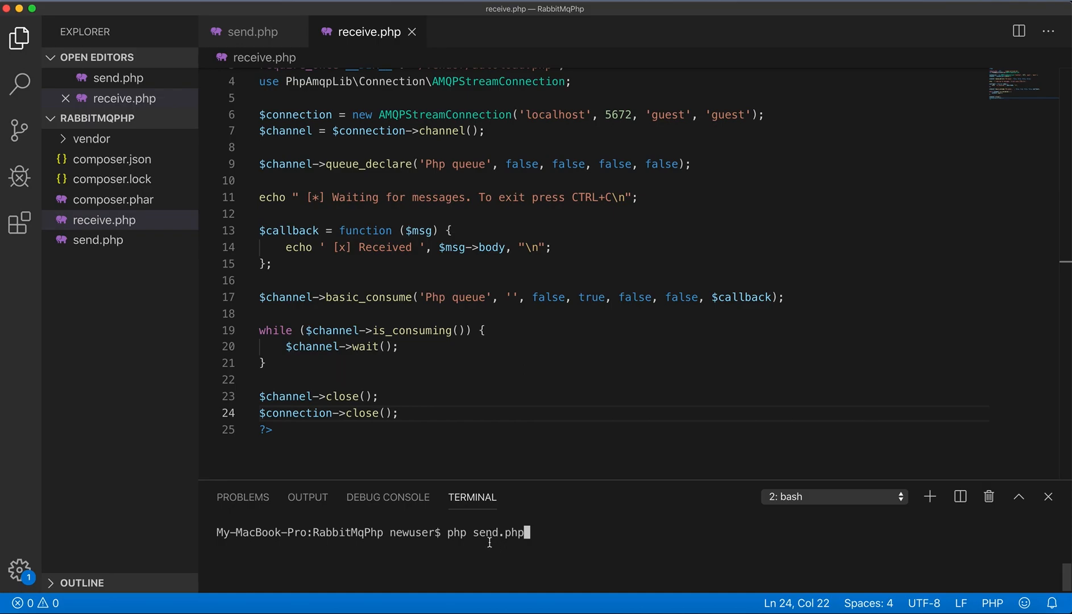
mouse_move(508, 494)
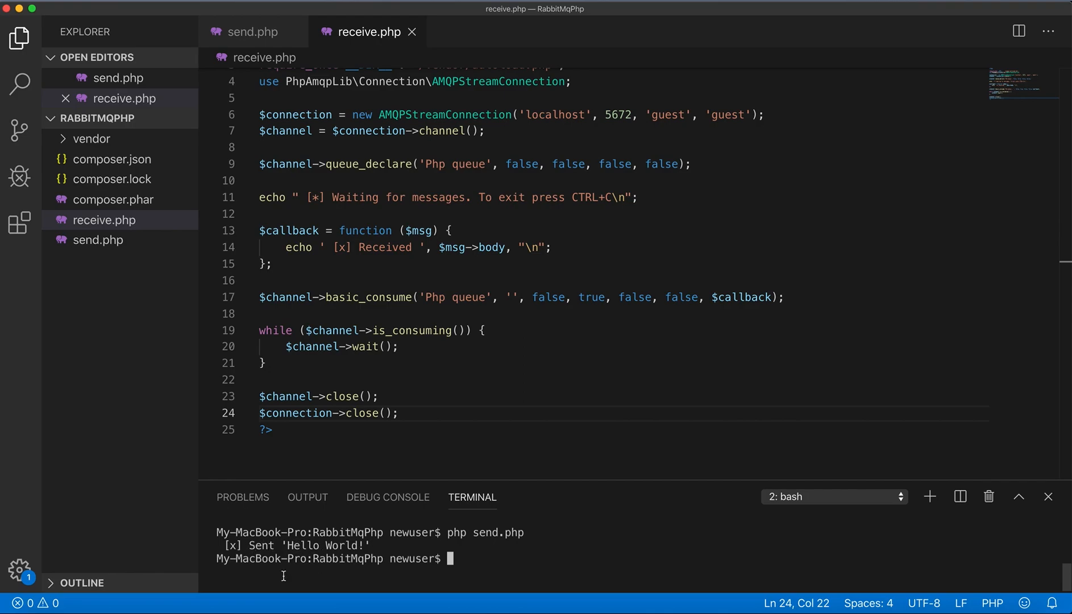
In RabbitMQ Management, open Php queue with one ready message and fetch it to inspect.
left_click(926, 33)
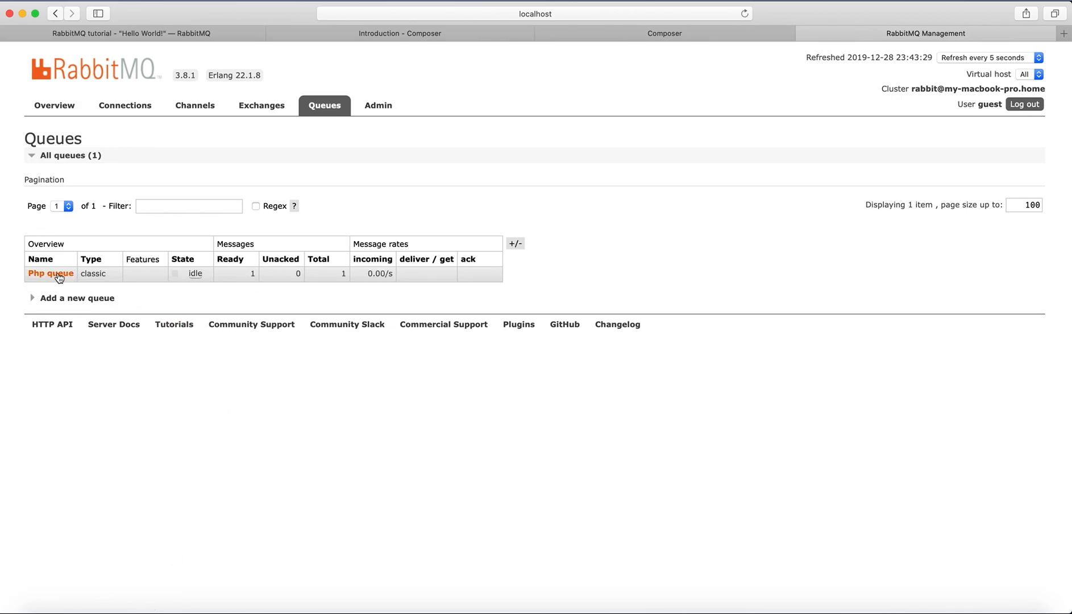
left_click(52, 274)
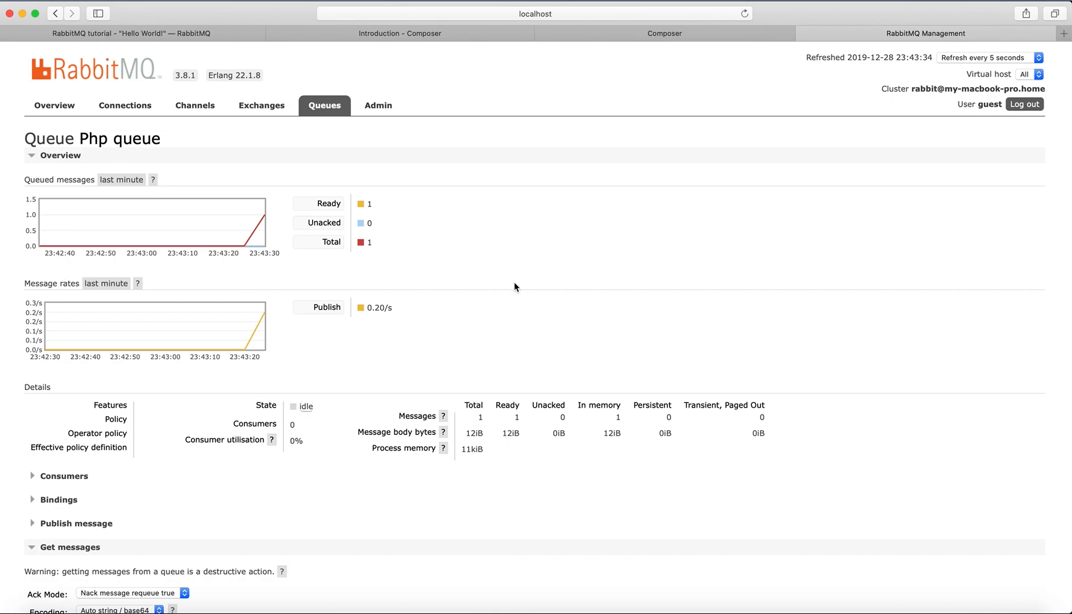
scroll("down", 3)
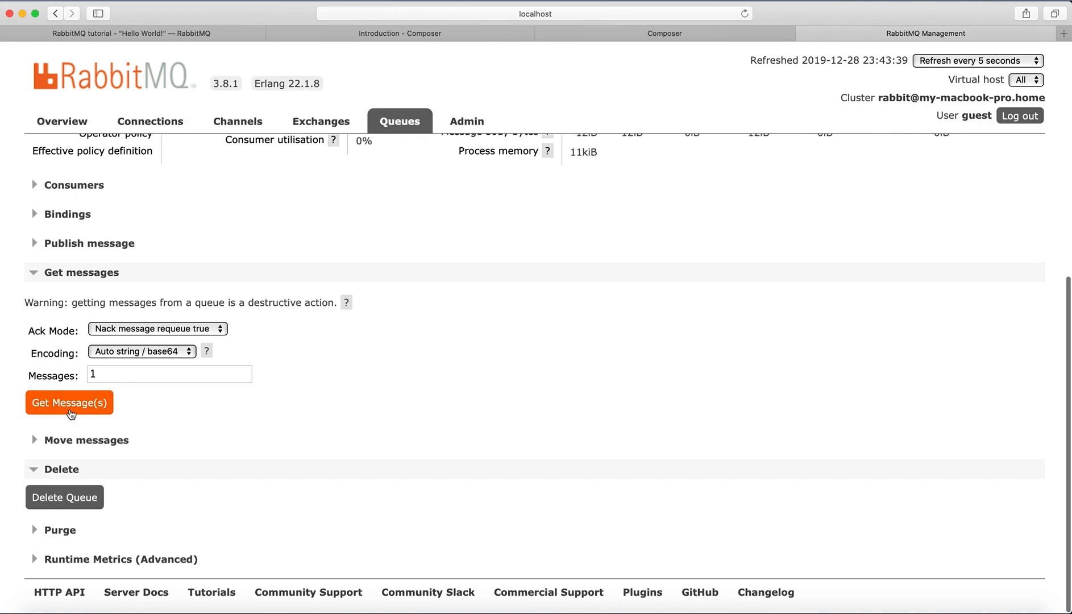
left_click(68, 403)
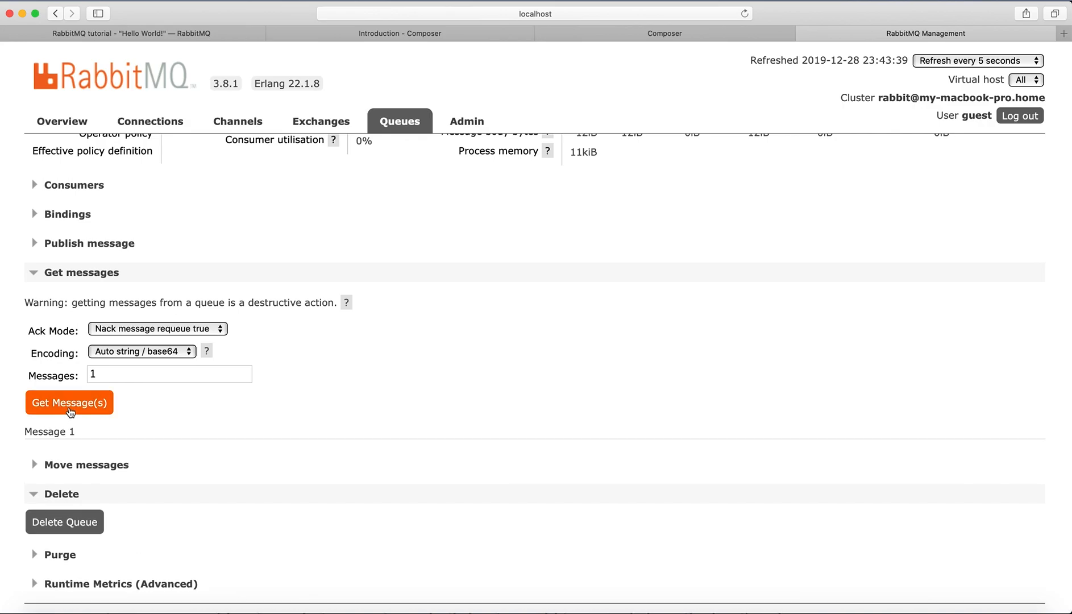
left_click(68, 403)
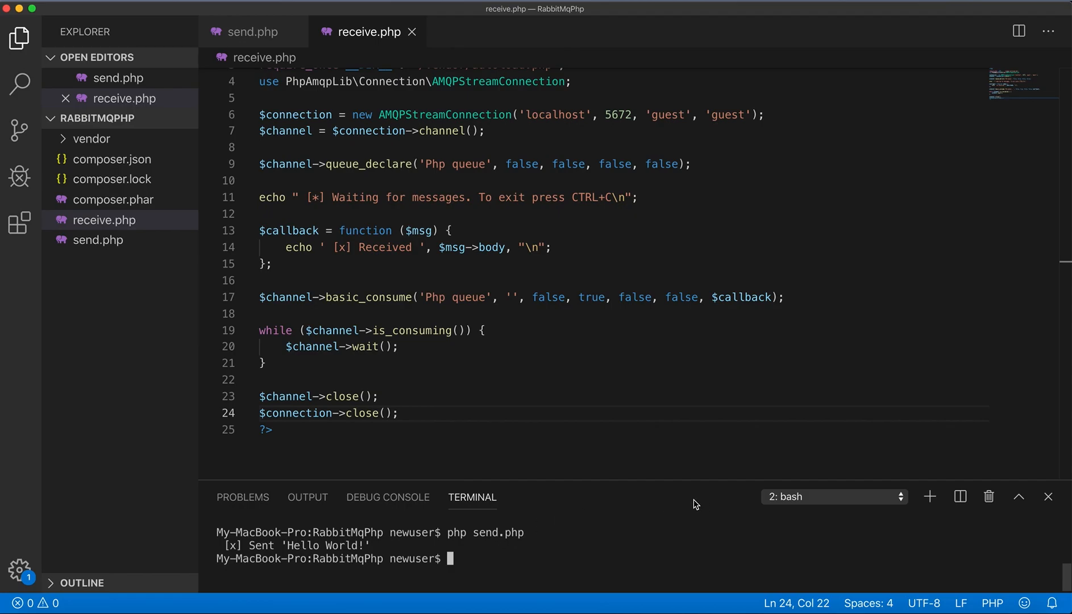
Run php receive.php in terminal 1: bash so it prints Received Hello World!, then check the queue in Safari.
left_click(834, 497)
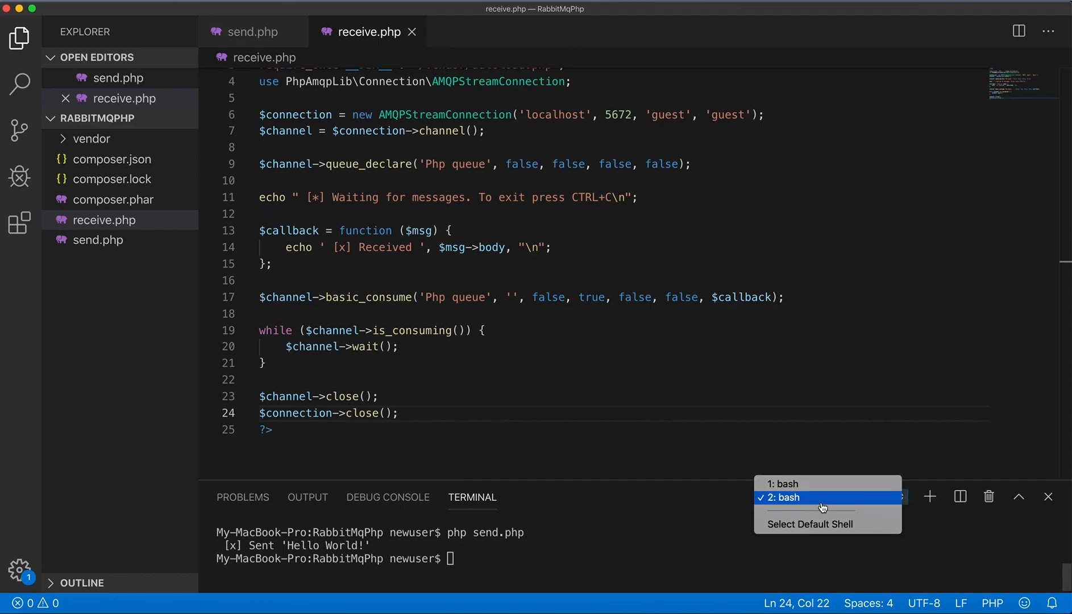
left_click(781, 497)
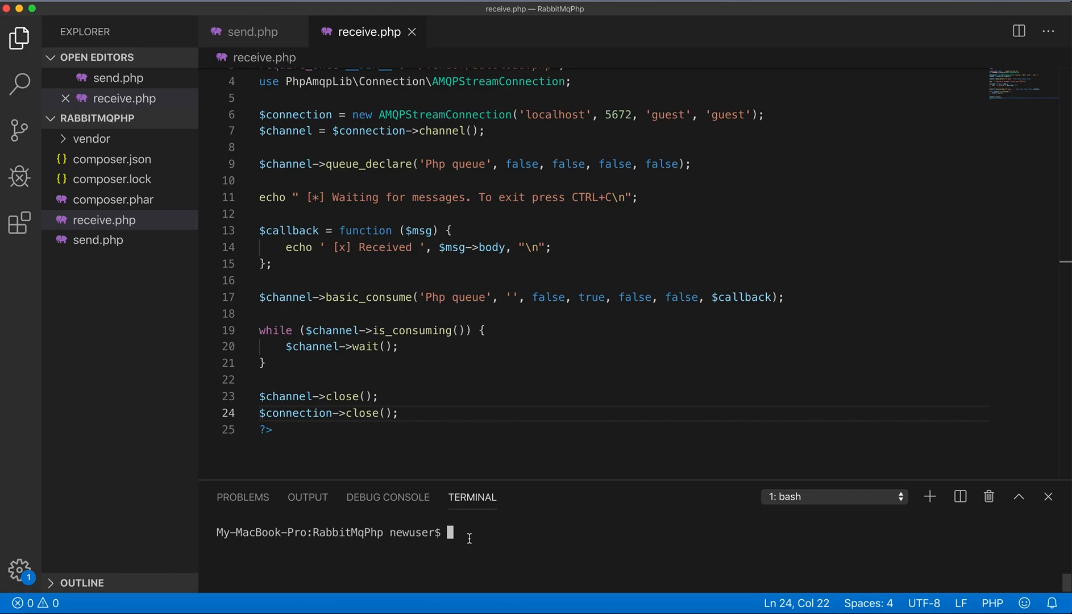
type("php receive.php")
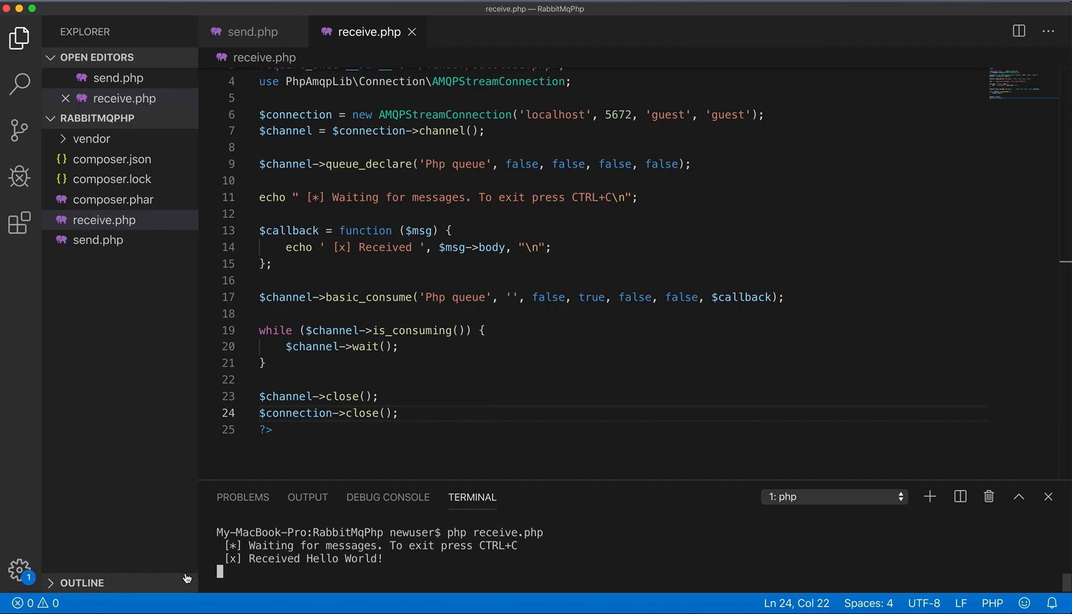
mouse_move(356, 557)
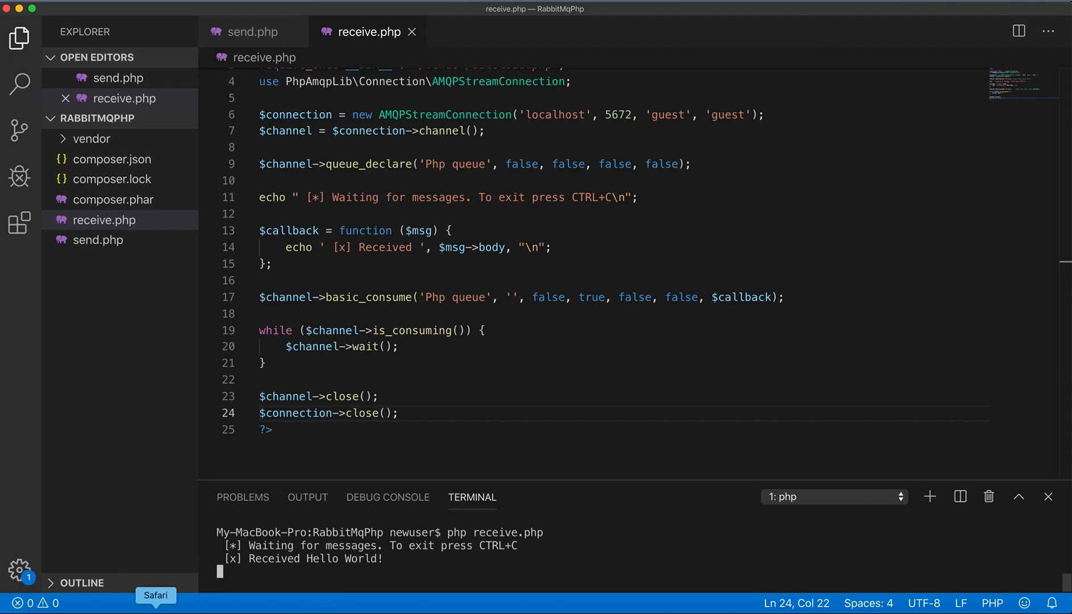
left_click(156, 595)
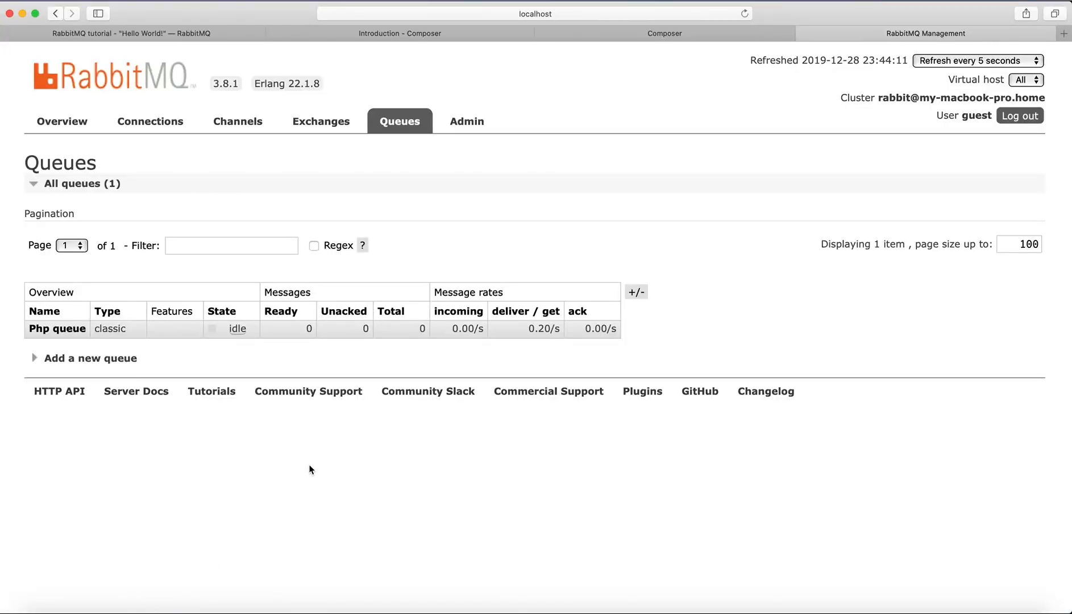